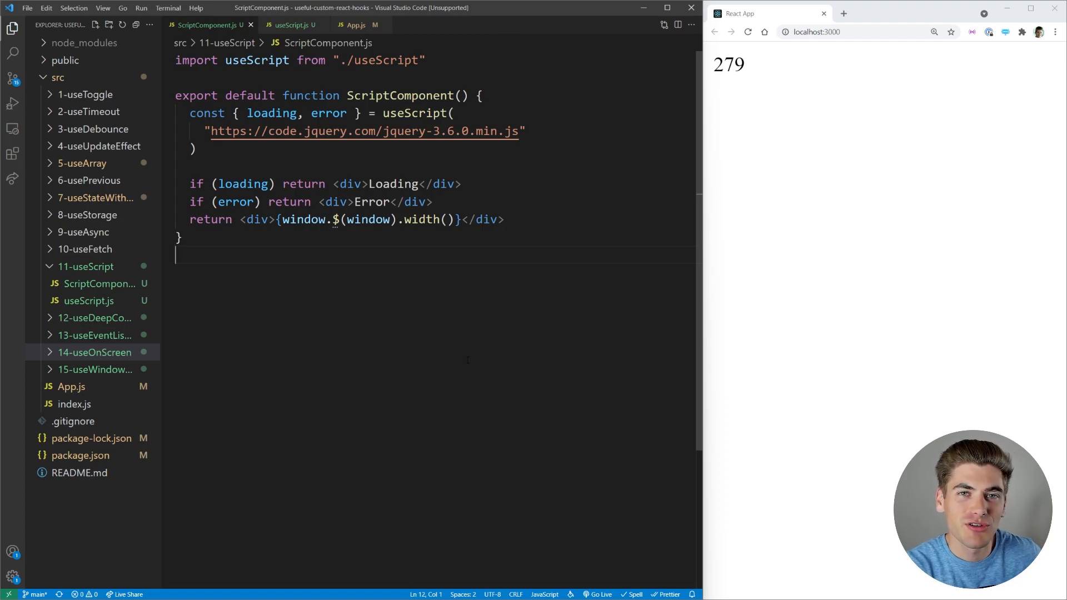
pyautogui.moveTo(426, 393)
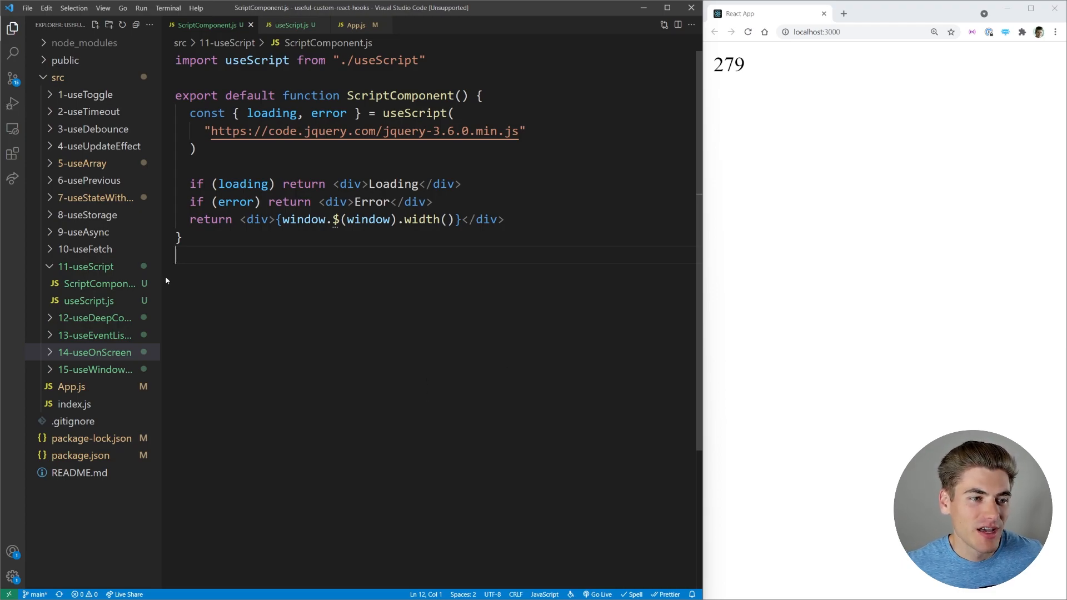
pyautogui.moveTo(85, 266)
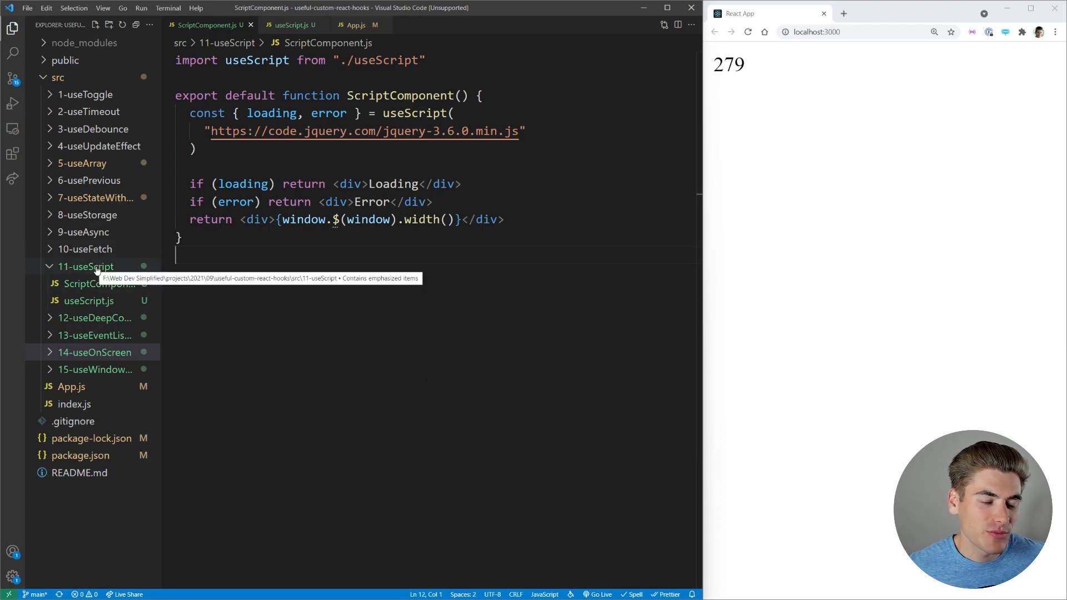
pyautogui.moveTo(123, 271)
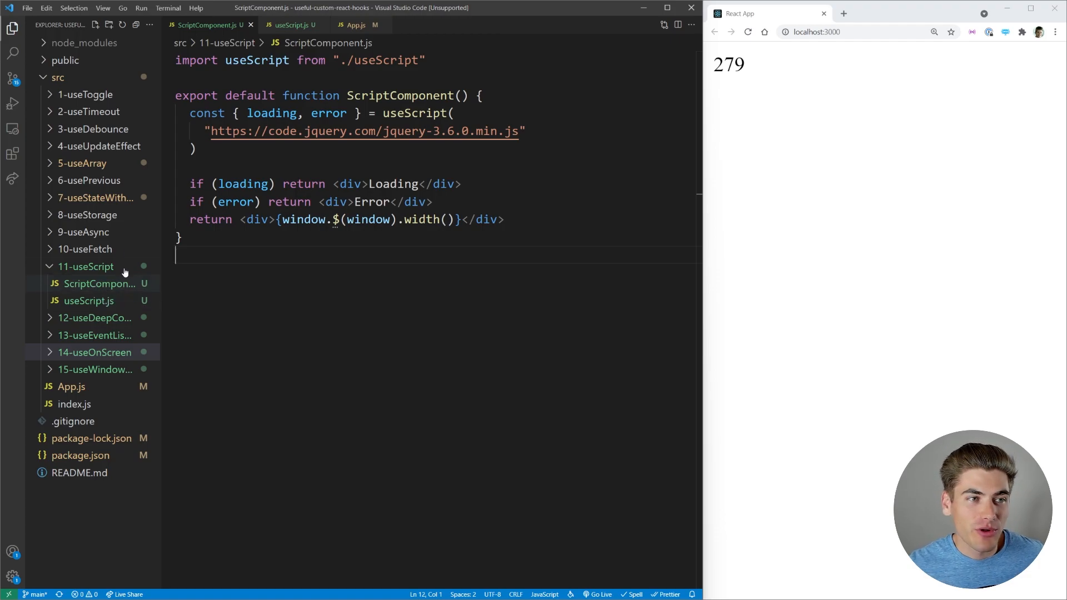
pyautogui.moveTo(98, 252)
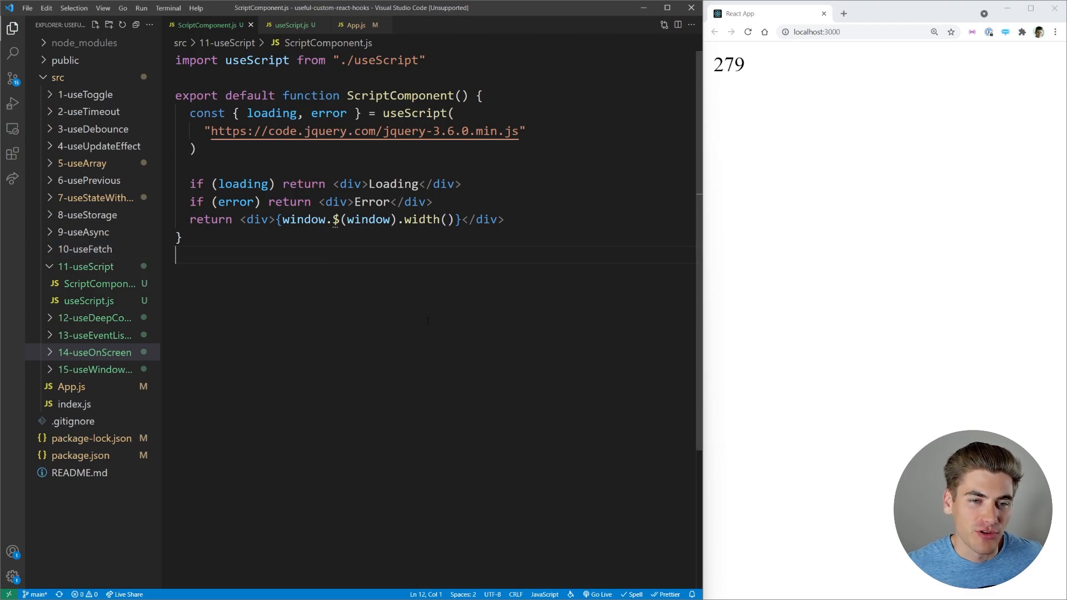
pyautogui.moveTo(465, 367)
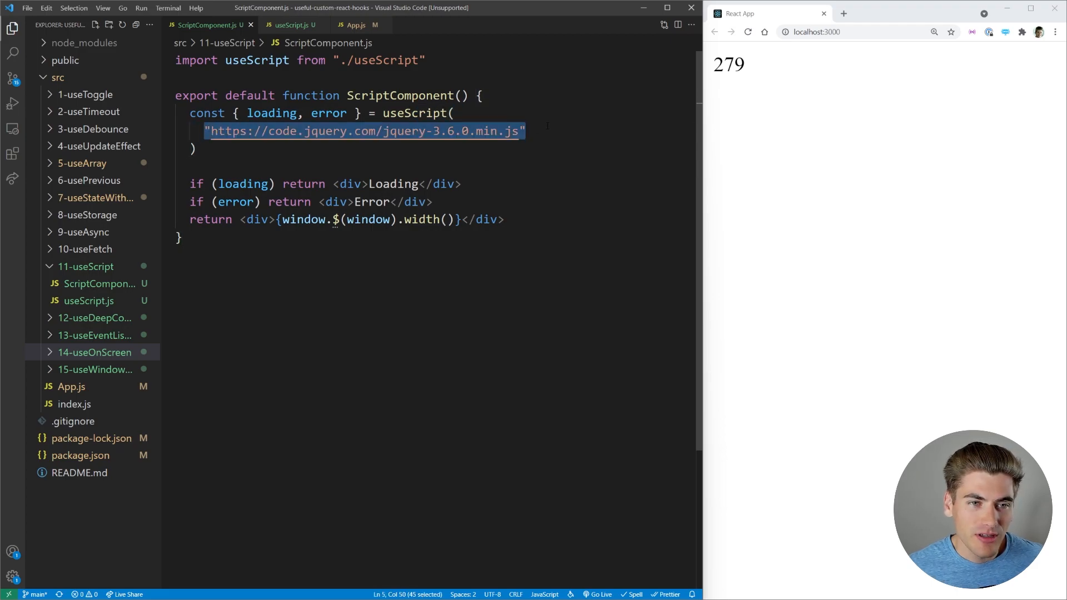
# - Review ScriptComponent's jQuery script URL and error handling against the useScript hook's useAsync-based code
pyautogui.click(334, 219)
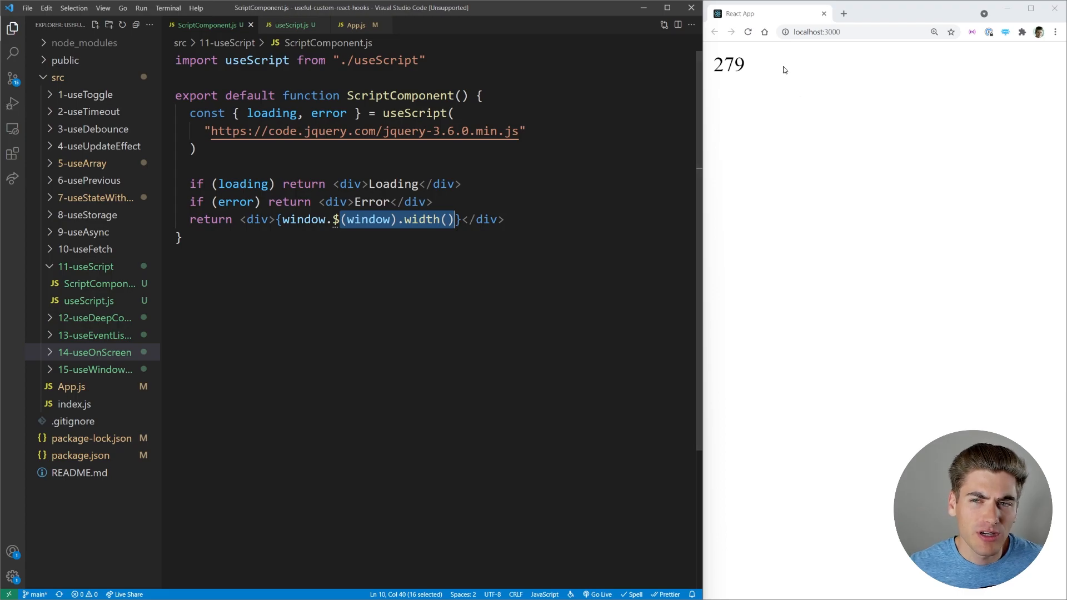
pyautogui.doubleClick(728, 64)
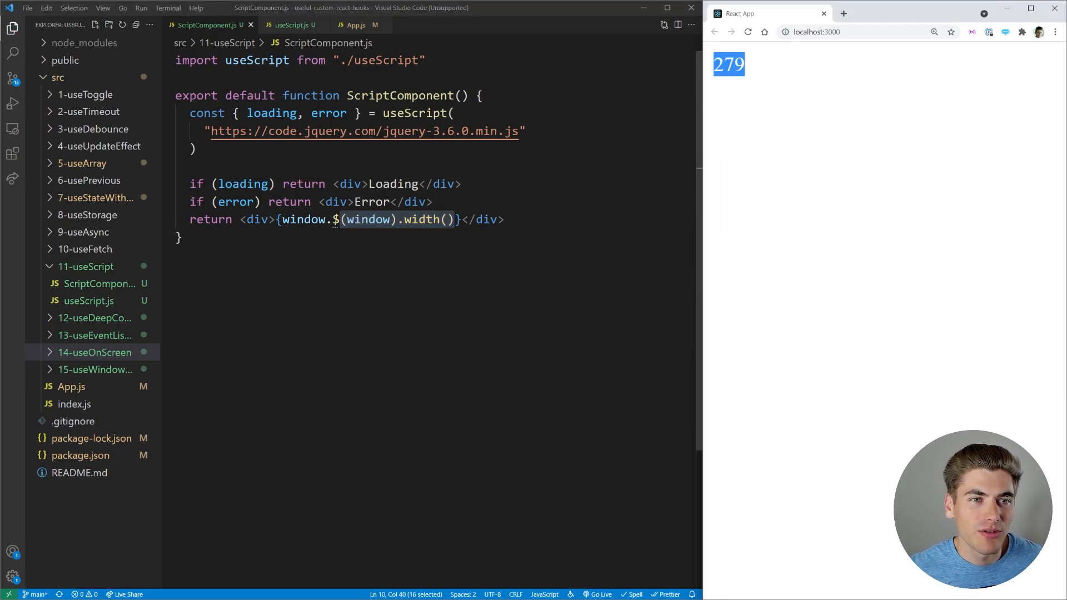
pyautogui.click(292, 26)
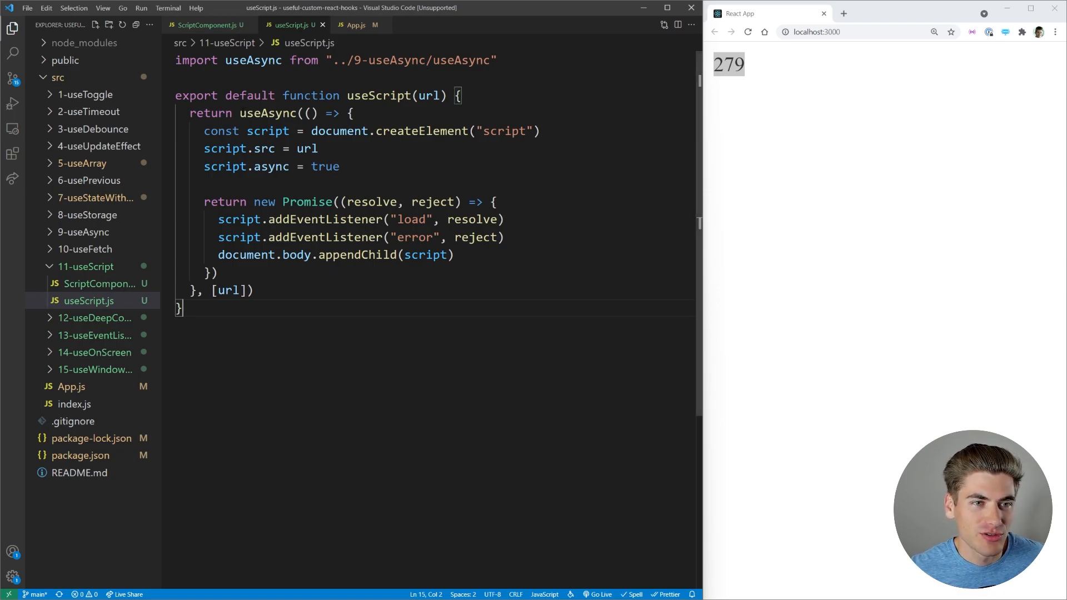
pyautogui.doubleClick(252, 114)
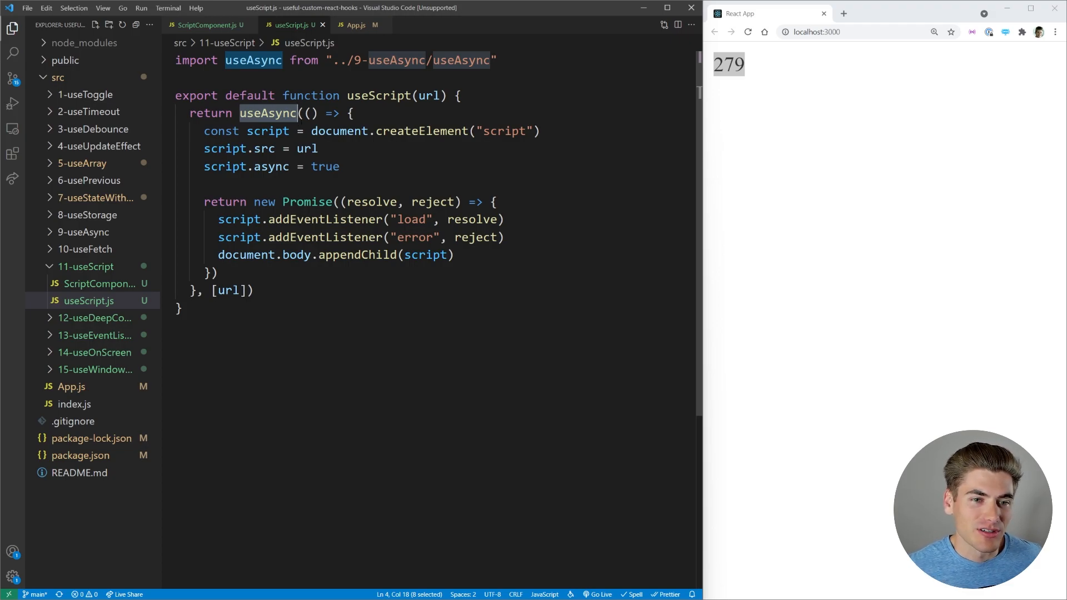
pyautogui.click(207, 24)
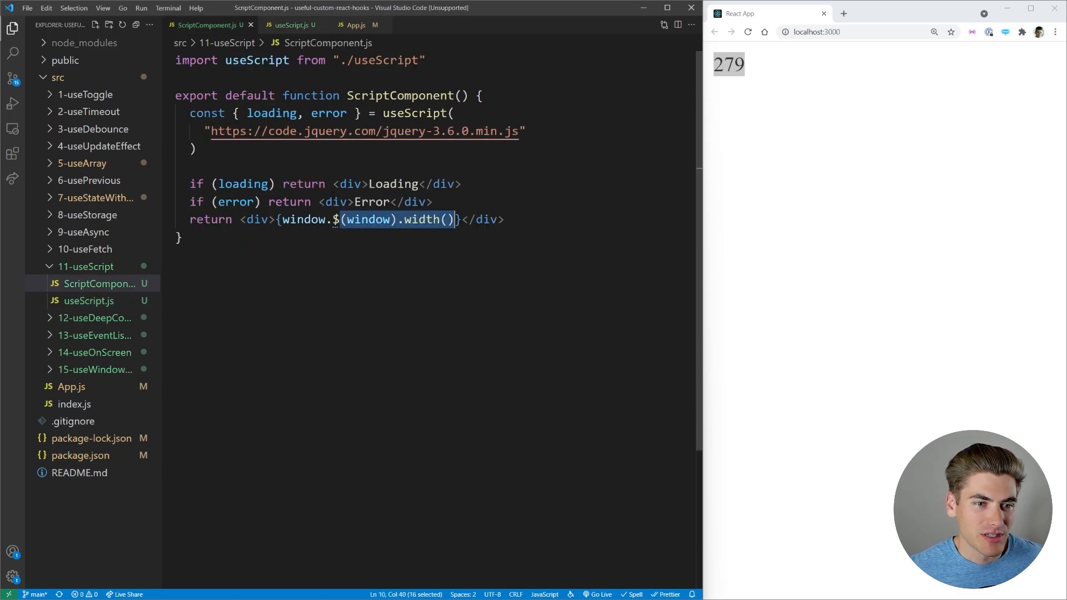
pyautogui.doubleClick(329, 113)
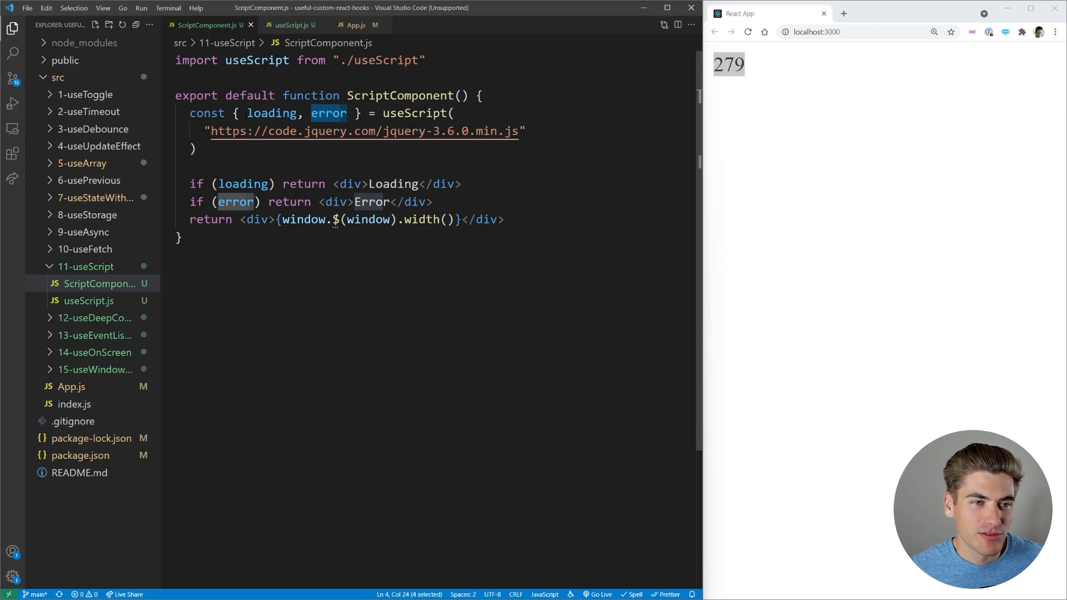
pyautogui.click(294, 26)
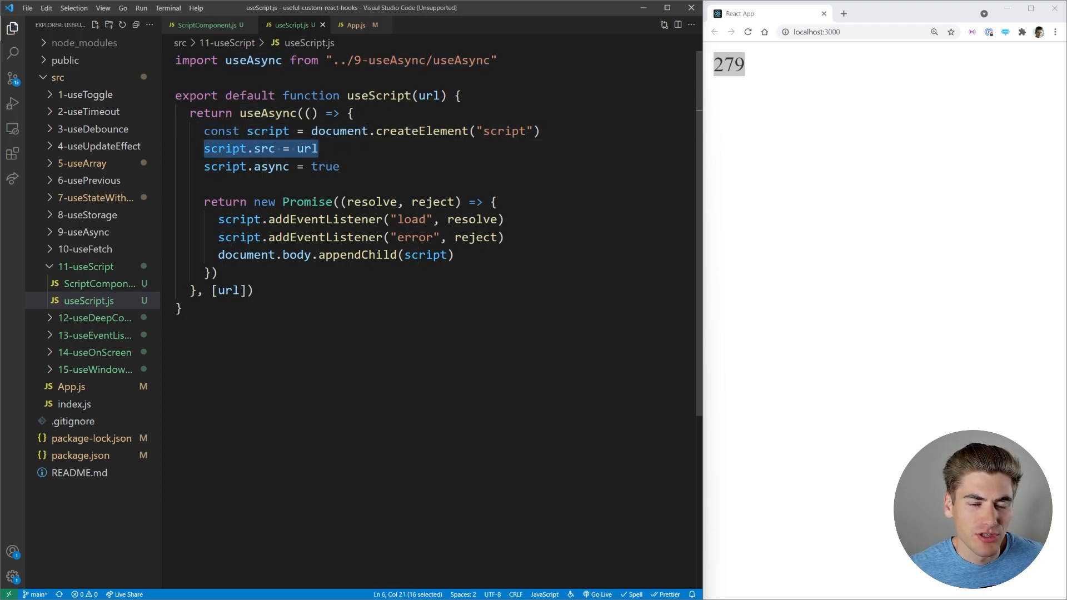
pyautogui.doubleClick(429, 96)
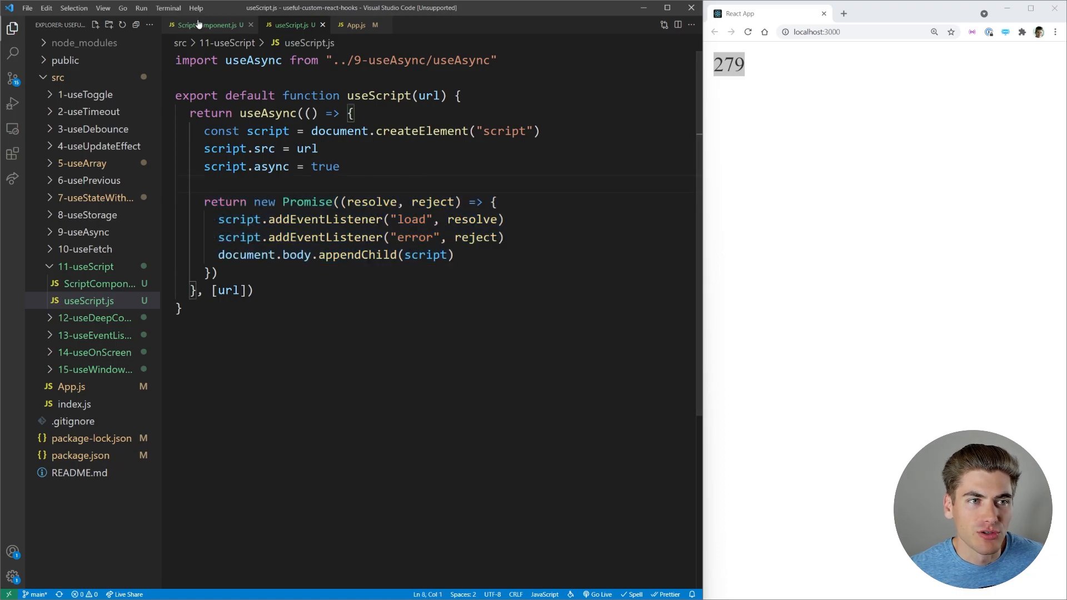
pyautogui.click(208, 25)
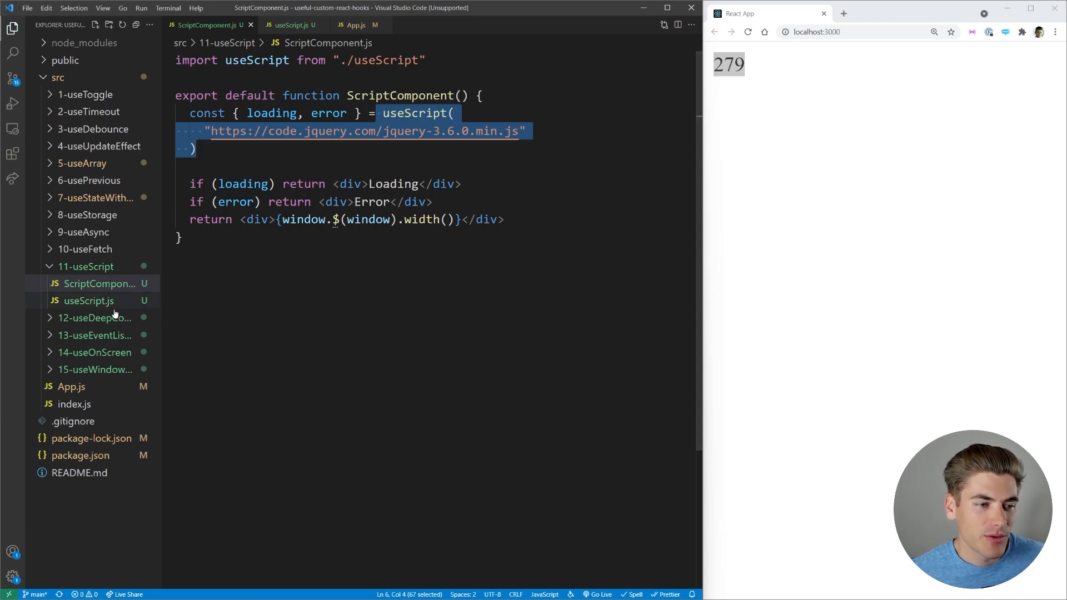
# - Have App.js render DeepCompareEffectComponent, bring up its component and useDeepCompareEffect files, and close the useScript tabs
pyautogui.click(355, 26)
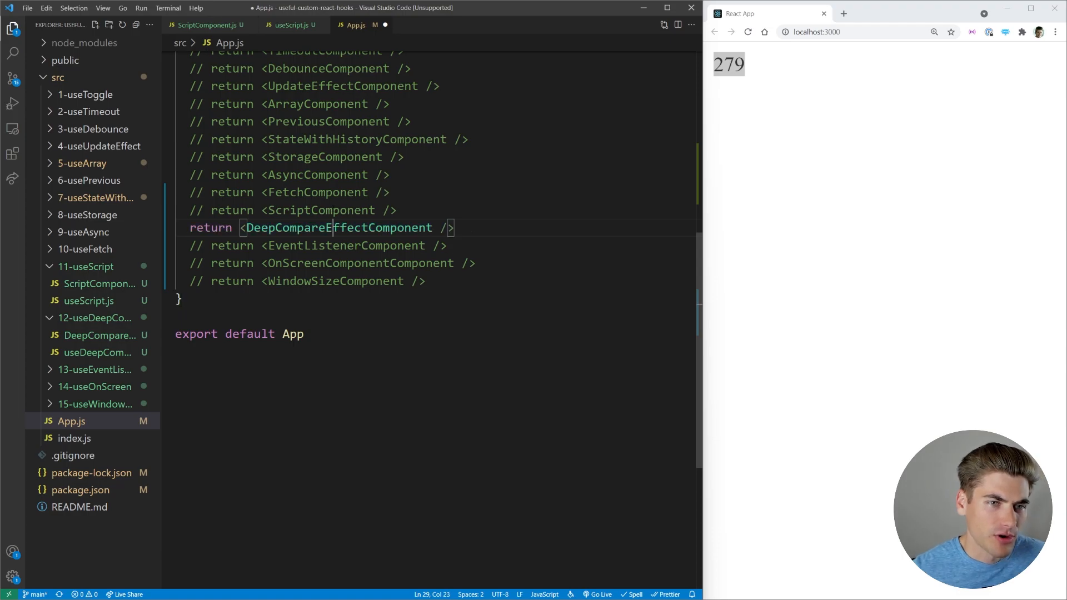
pyautogui.click(98, 335)
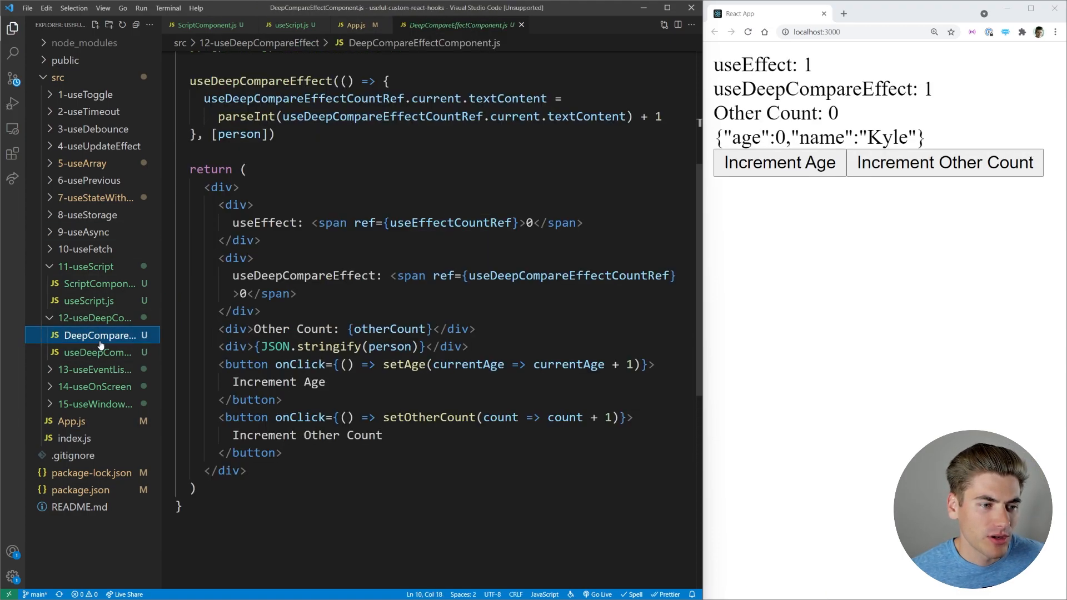
pyautogui.click(98, 353)
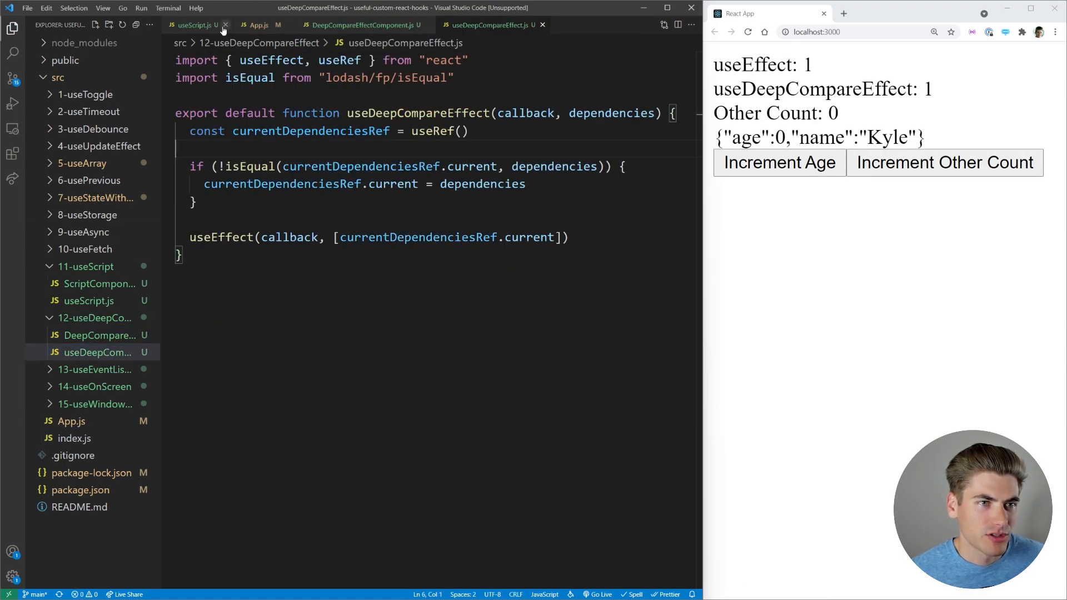
pyautogui.click(226, 25)
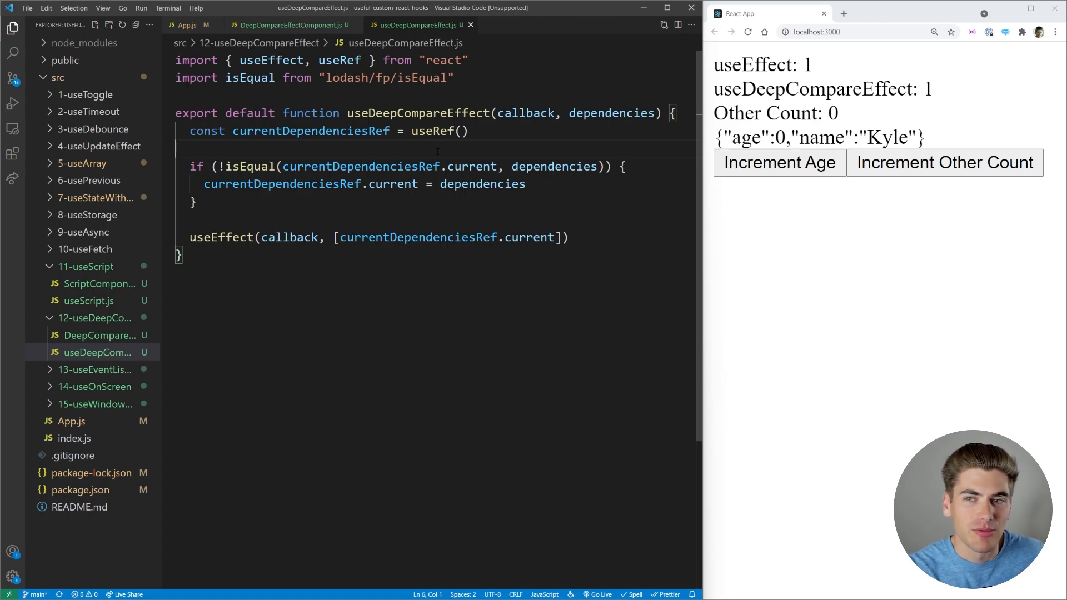
pyautogui.click(291, 25)
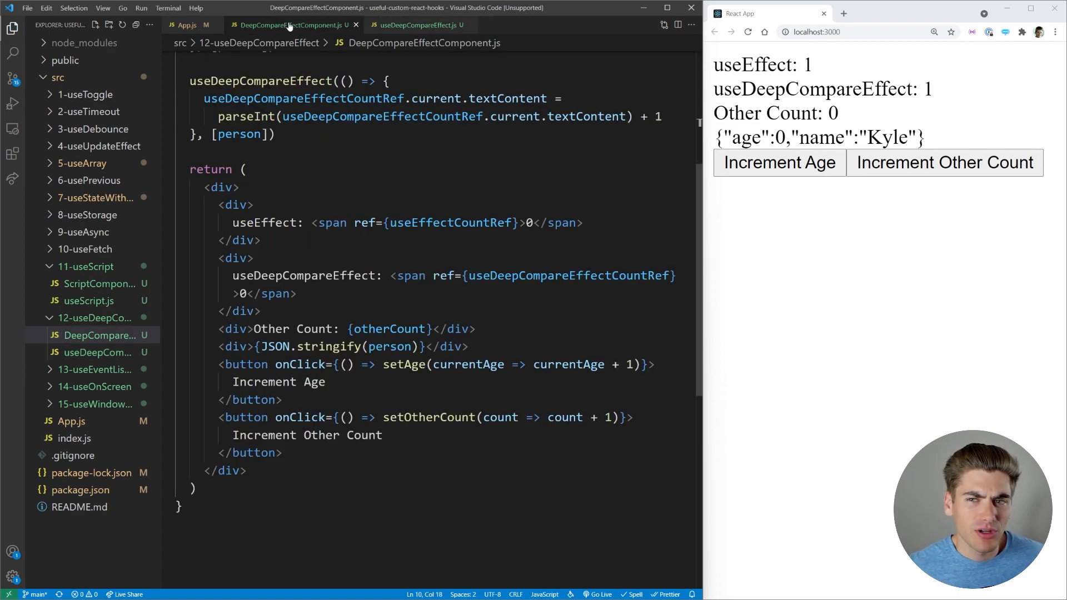
pyautogui.scroll(3)
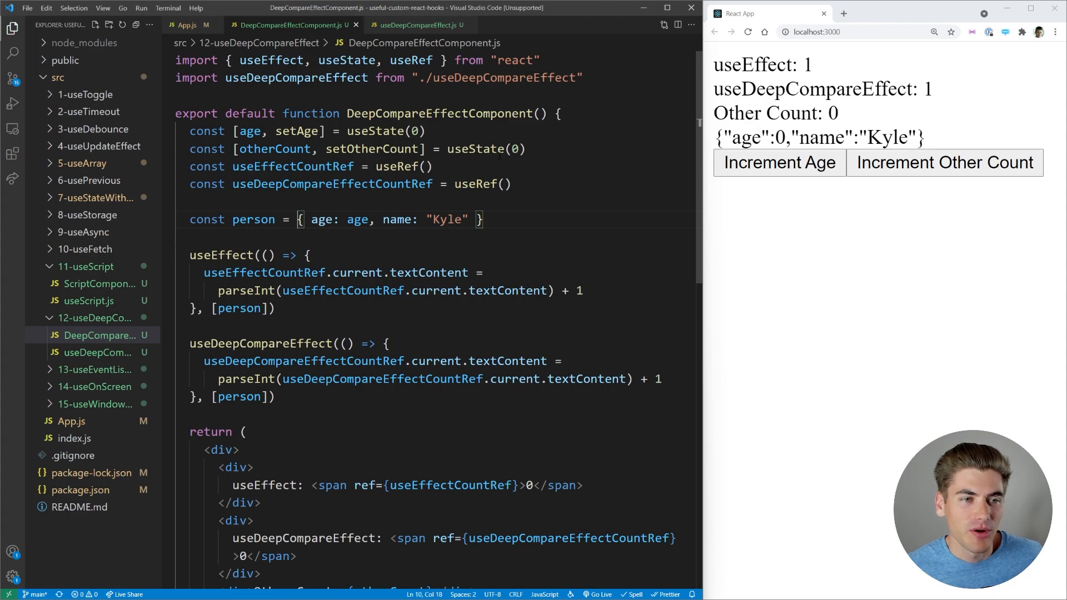
pyautogui.tripleClick(307, 131)
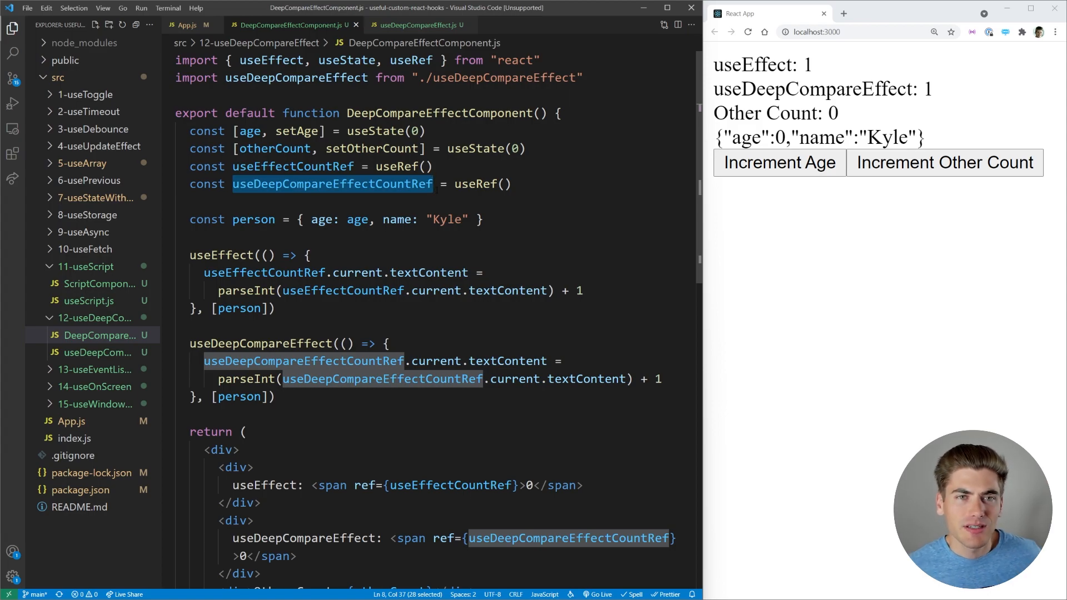
pyautogui.scroll(-3)
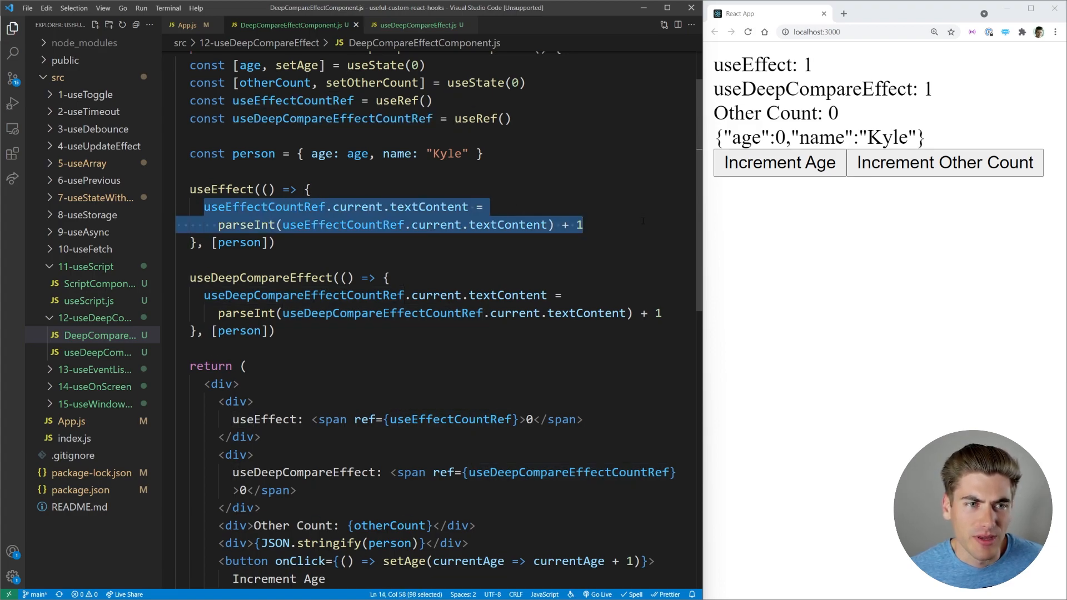
pyautogui.scroll(-3)
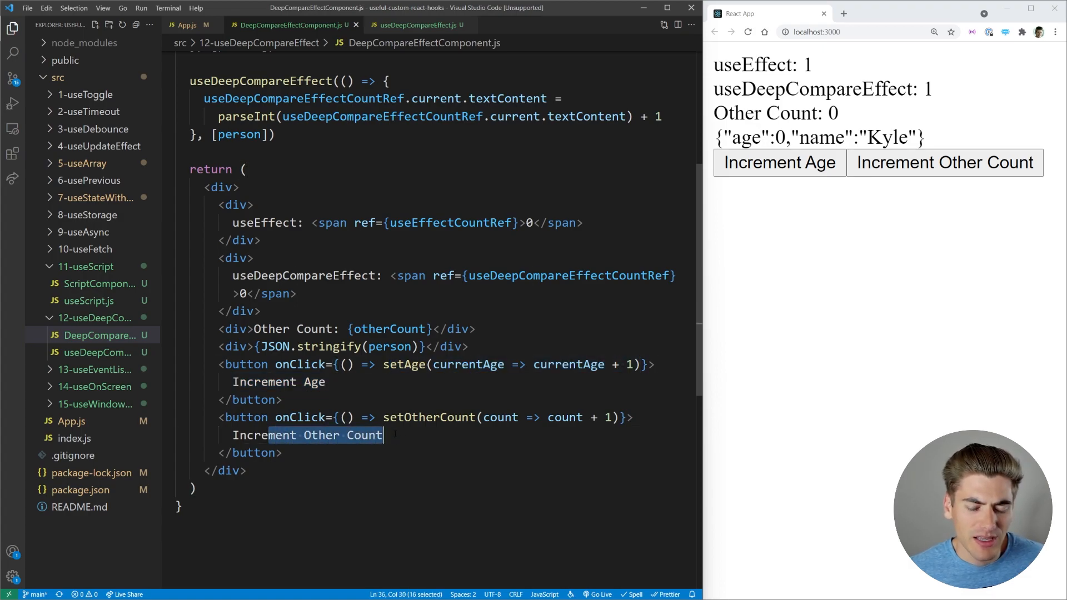
pyautogui.scroll(3)
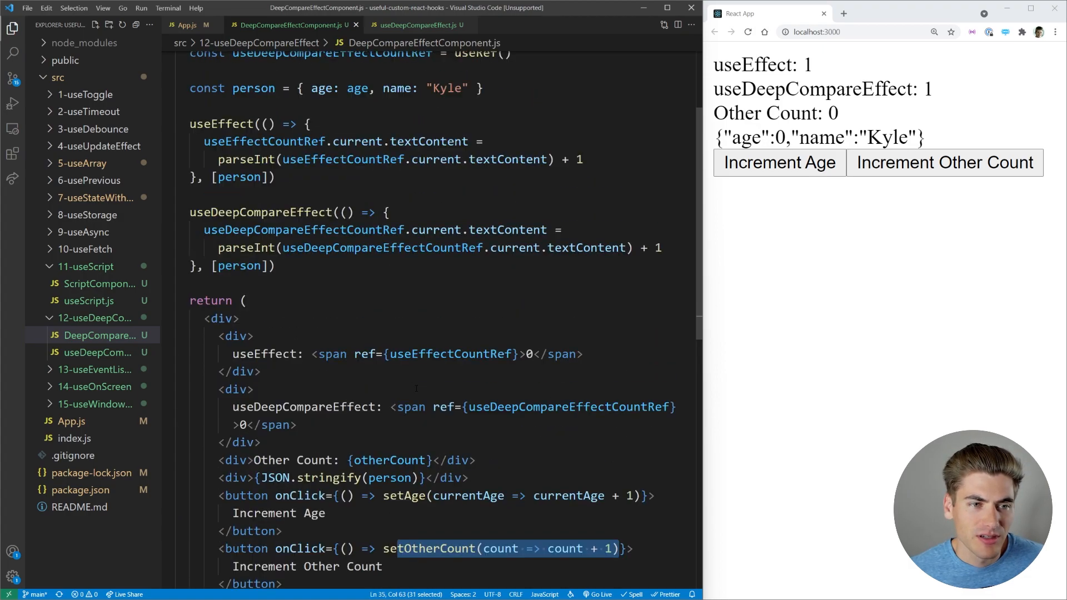
pyautogui.scroll(3)
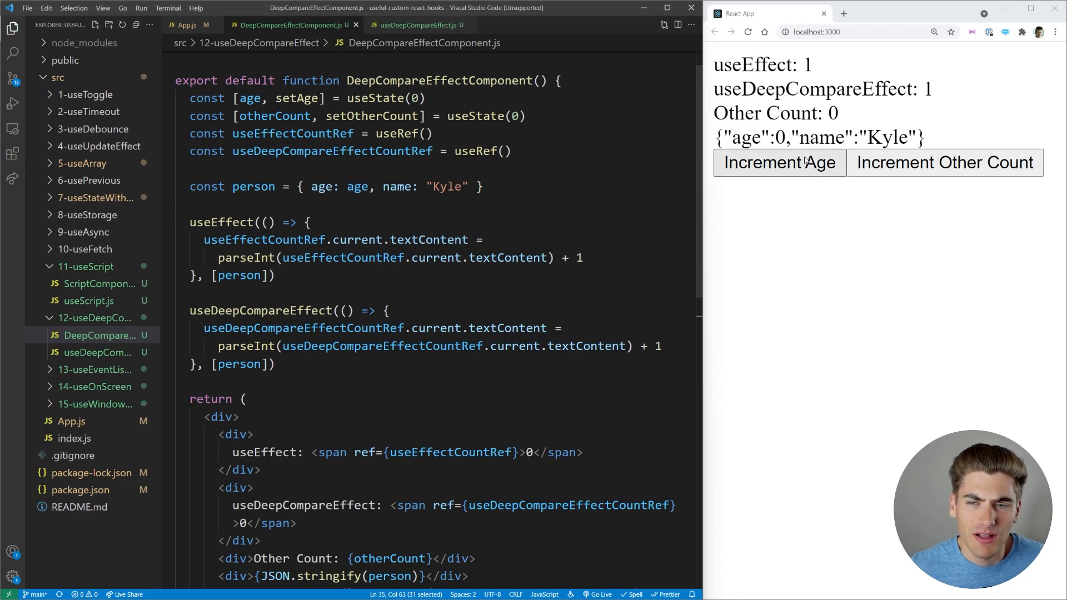
# - Increment age and other count in the demo and compare the useEffect and useDeepCompareEffect counters
pyautogui.click(779, 162)
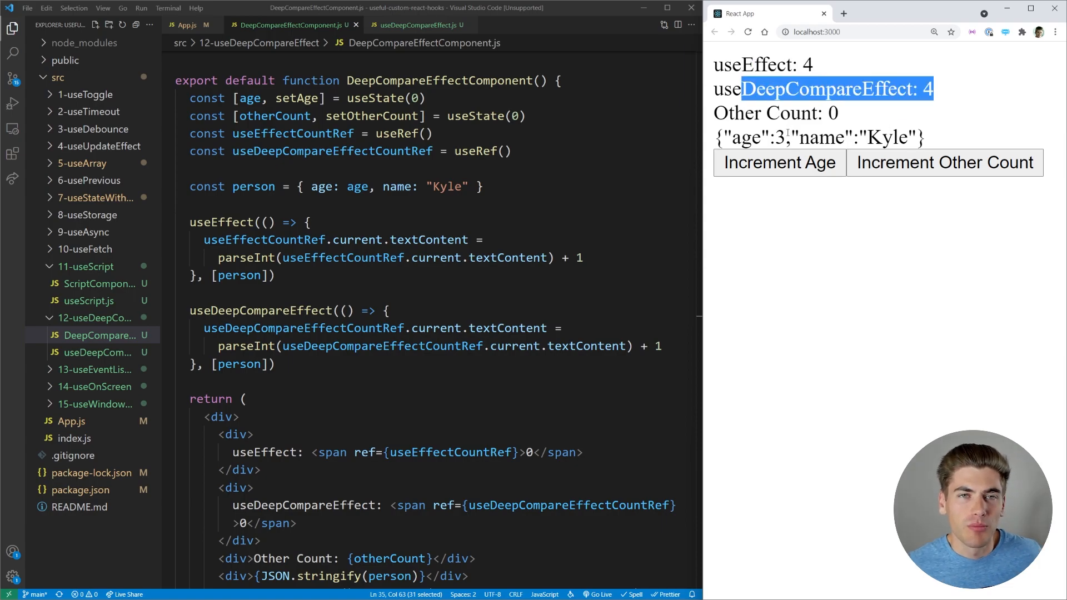
pyautogui.click(779, 162)
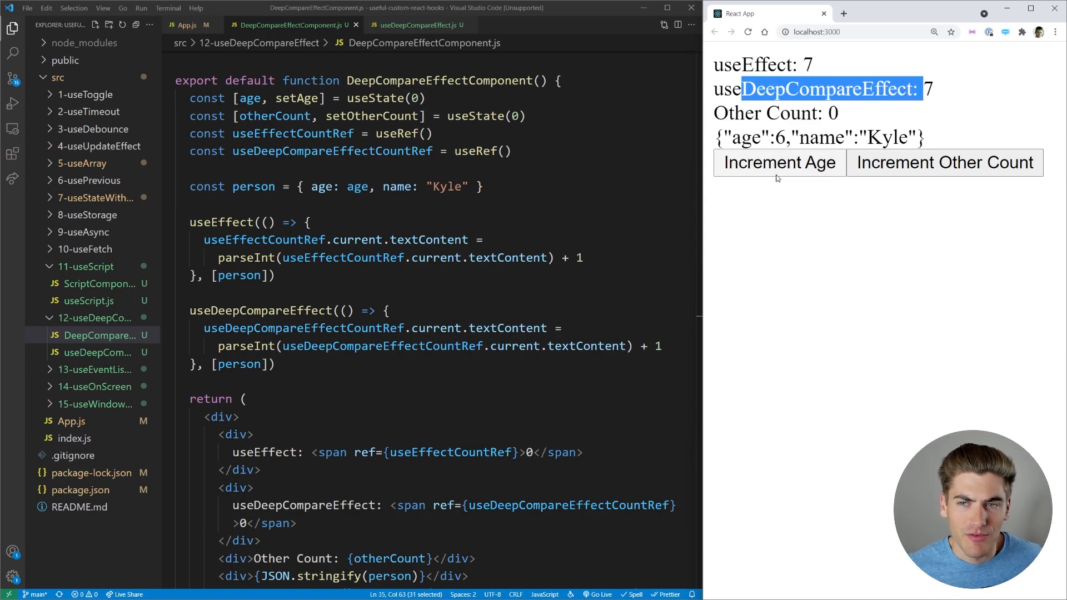
pyautogui.click(780, 162)
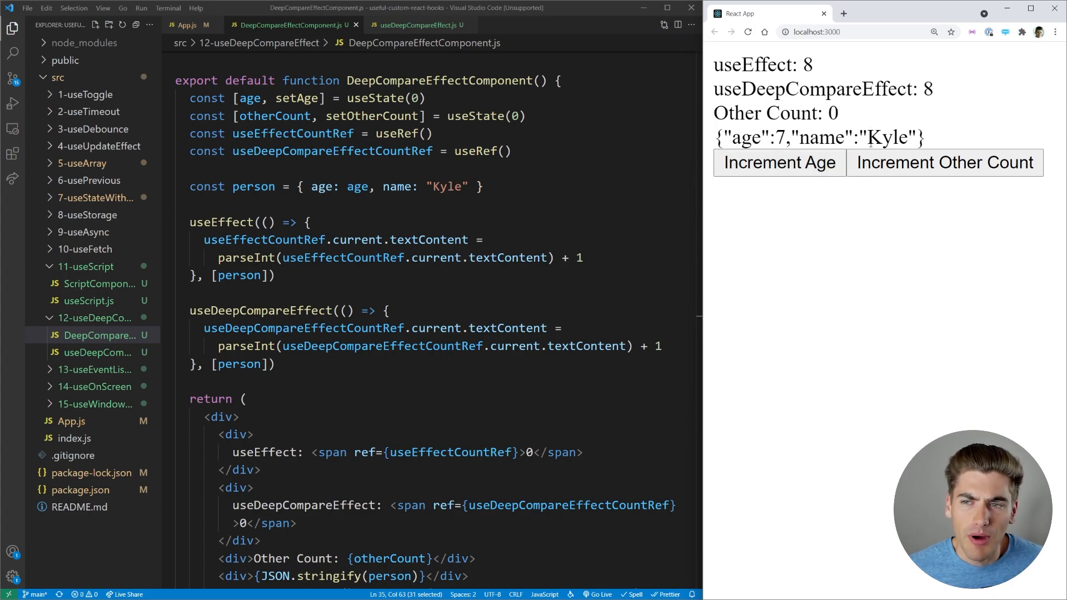
pyautogui.click(944, 162)
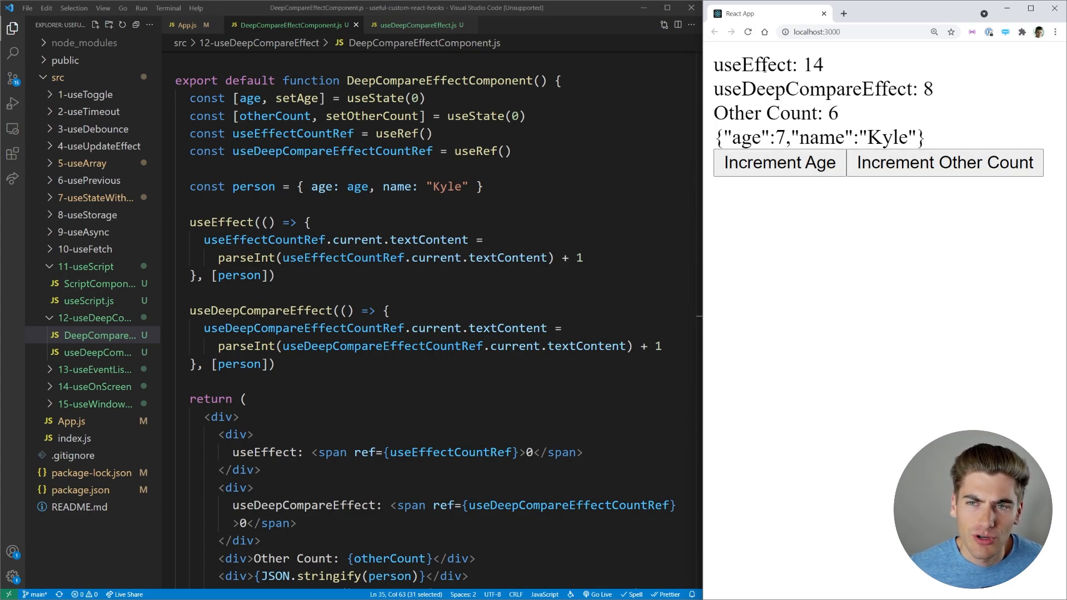
pyautogui.doubleClick(783, 65)
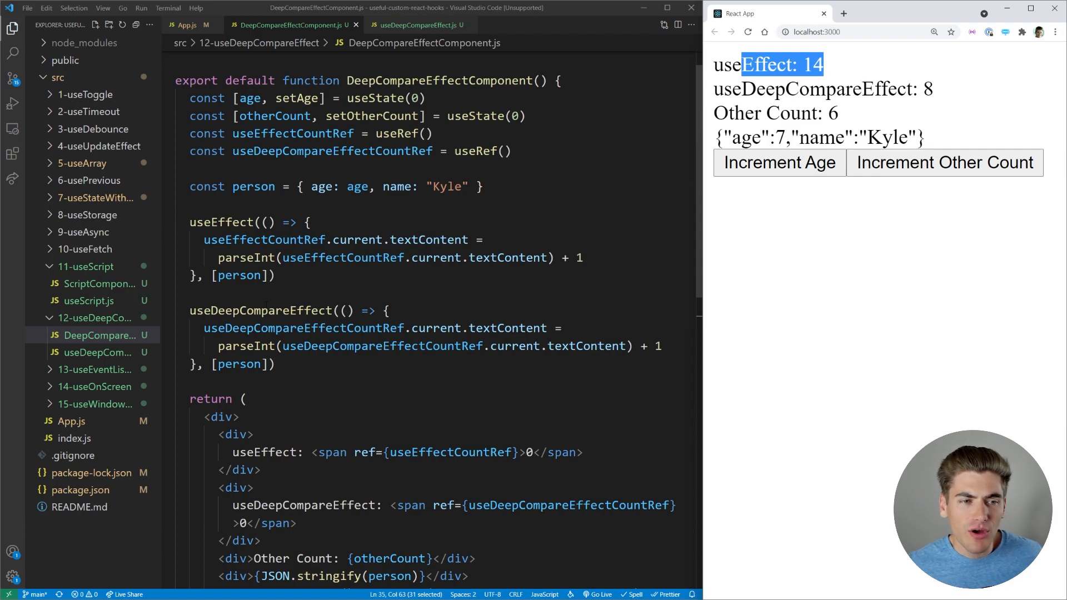
pyautogui.doubleClick(253, 186)
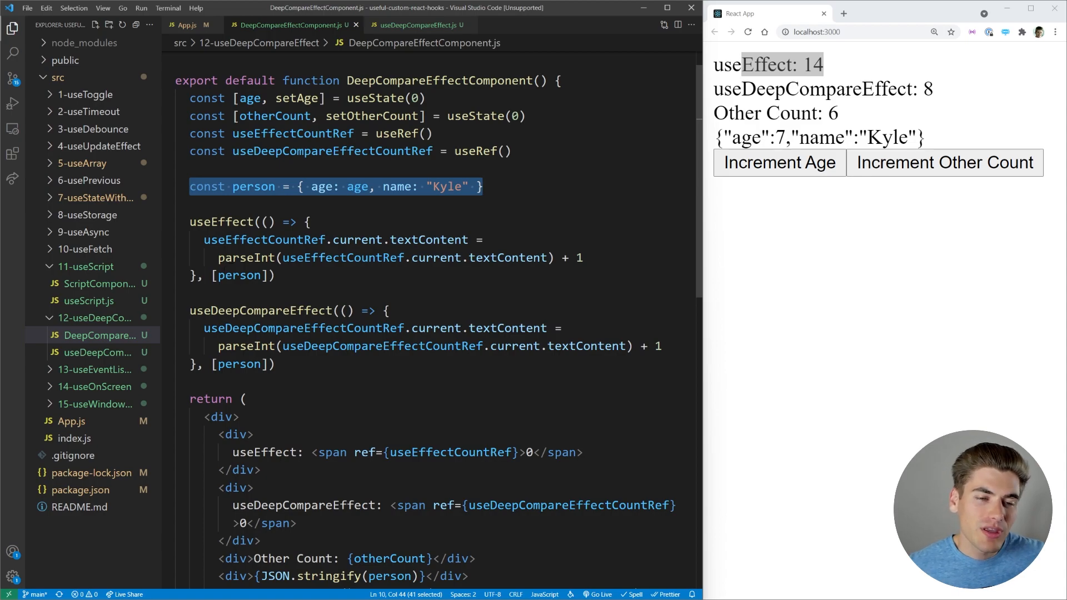
# - Highlight the person object declaration, keep incrementing other count, then view the useDeepCompareEffect hook source
pyautogui.click(190, 205)
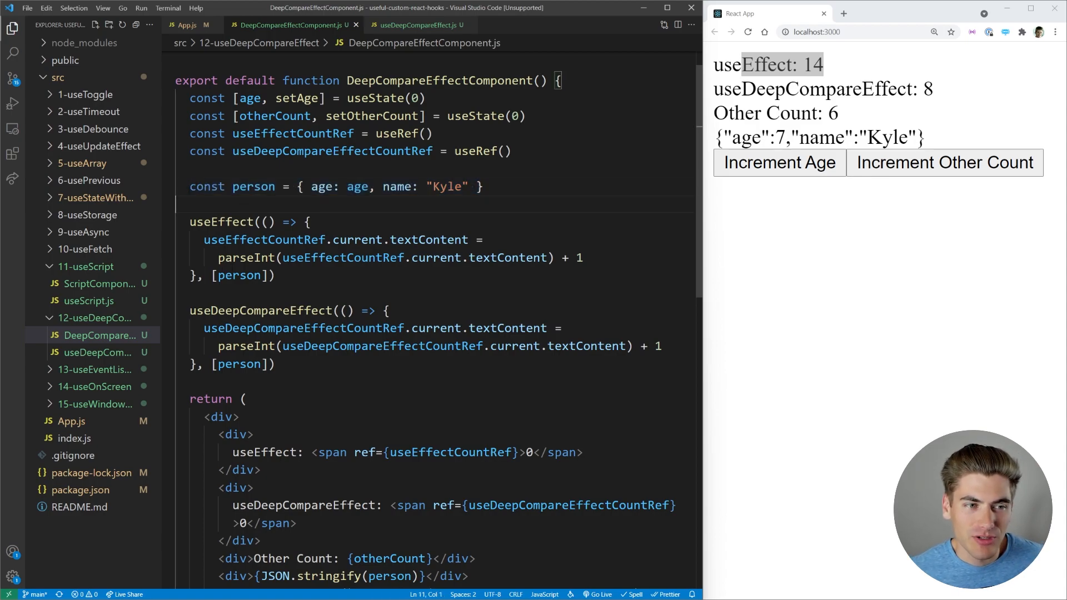
pyautogui.tripleClick(333, 187)
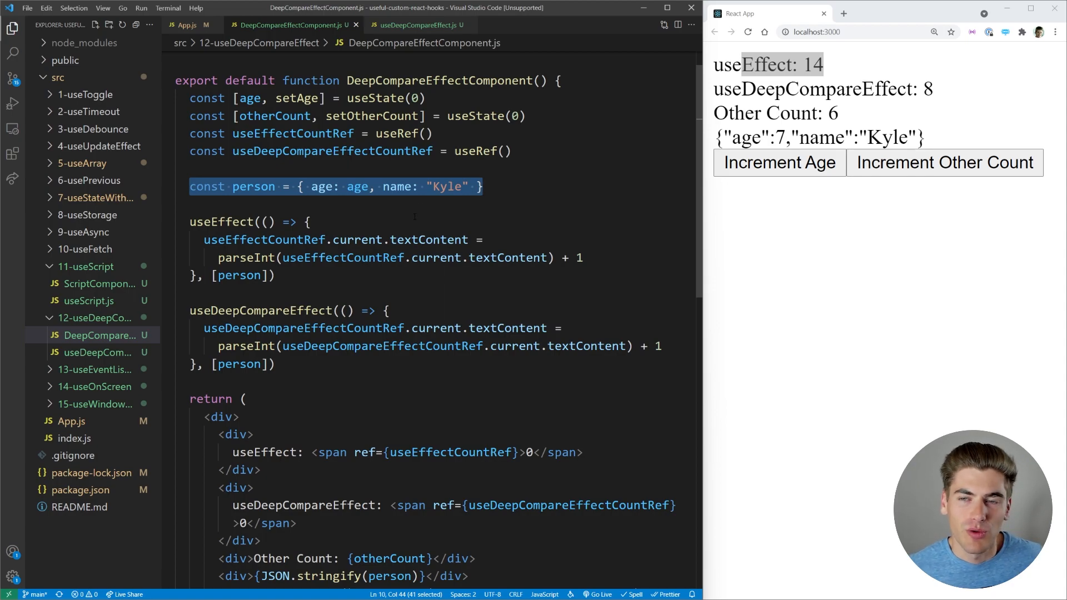
pyautogui.click(780, 163)
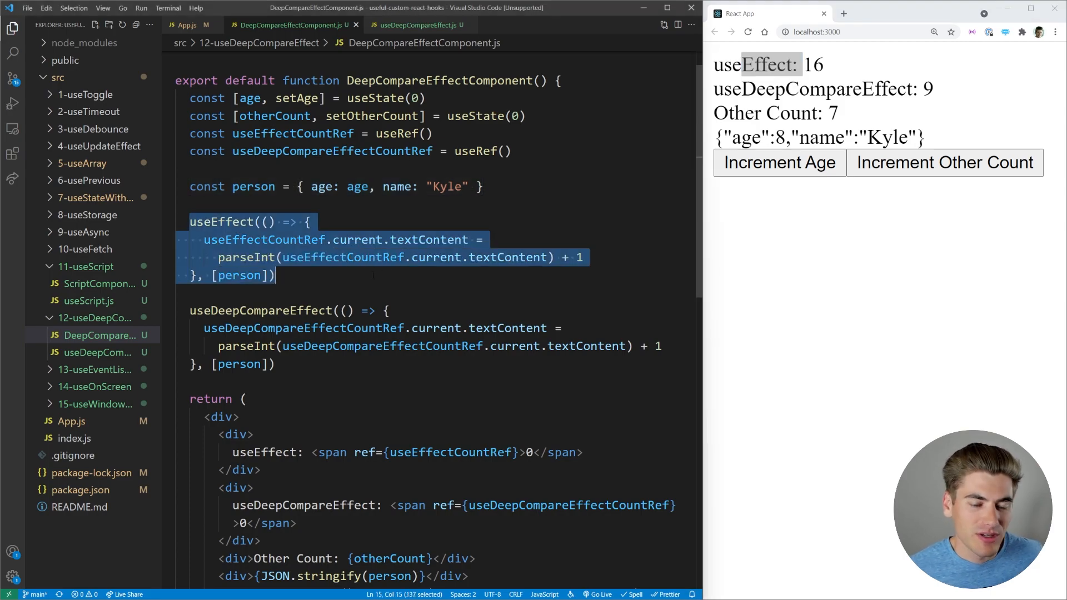
pyautogui.scroll(-3)
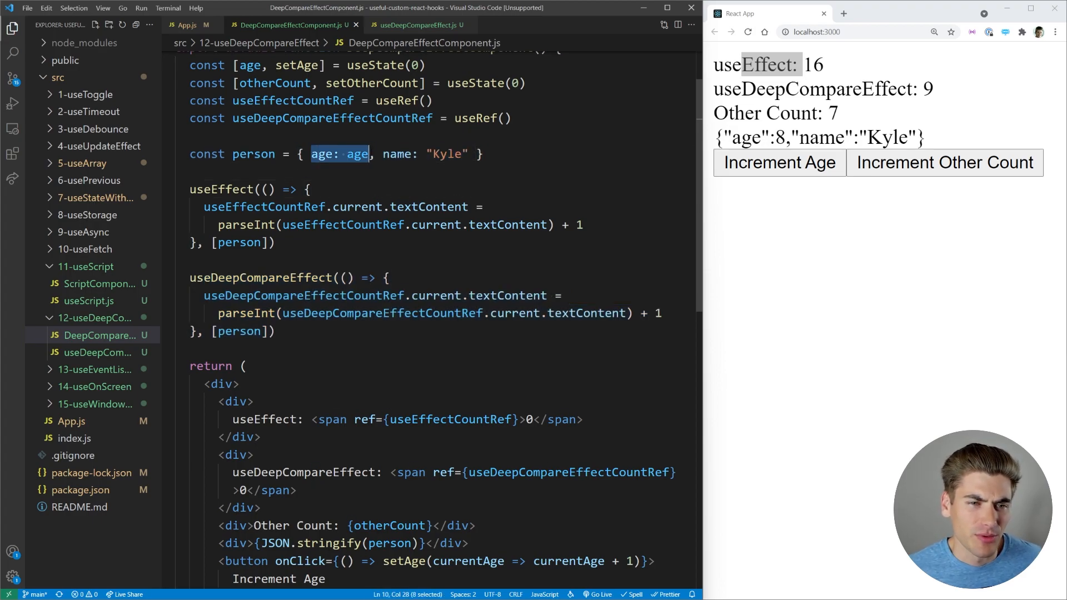
pyautogui.click(944, 162)
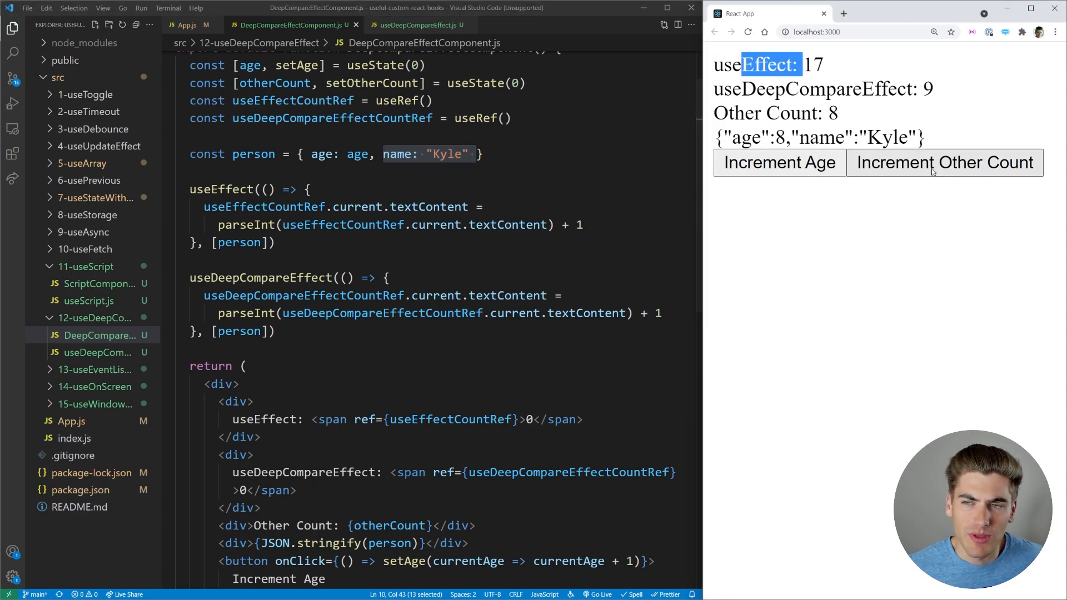
pyautogui.click(945, 163)
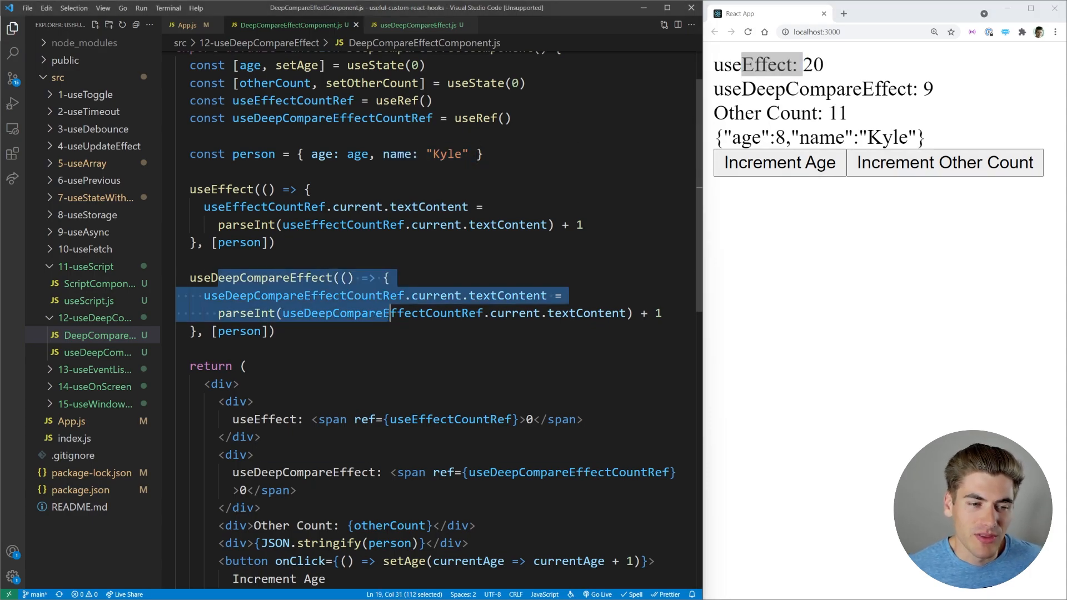
pyautogui.click(420, 26)
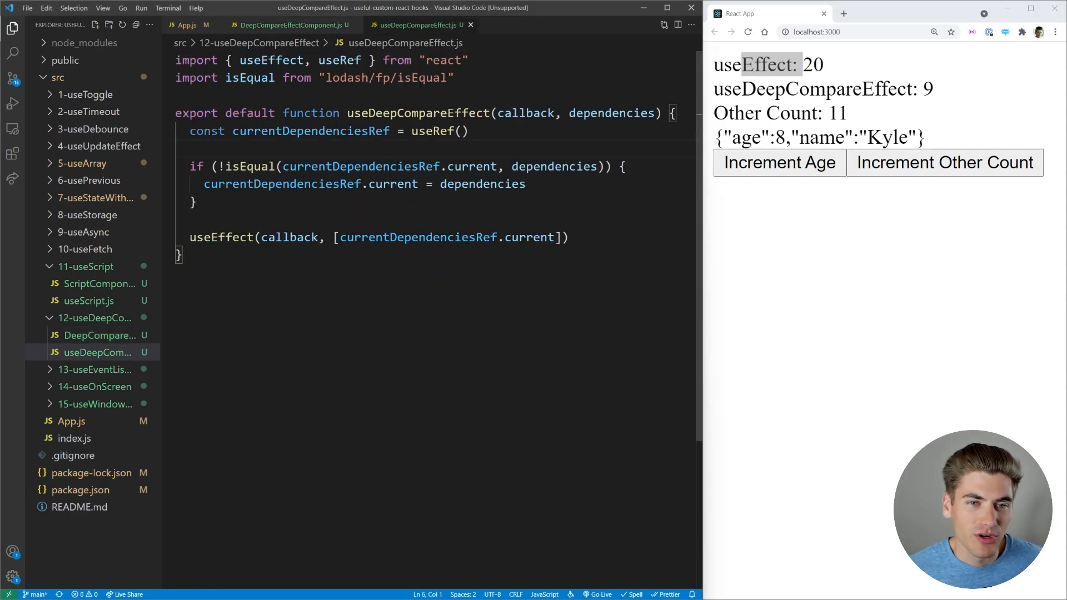
# - Note isEqual in the hook, then try wrapping person in useMemo in DeepCompareEffectComponent and undo it
pyautogui.doubleClick(254, 131)
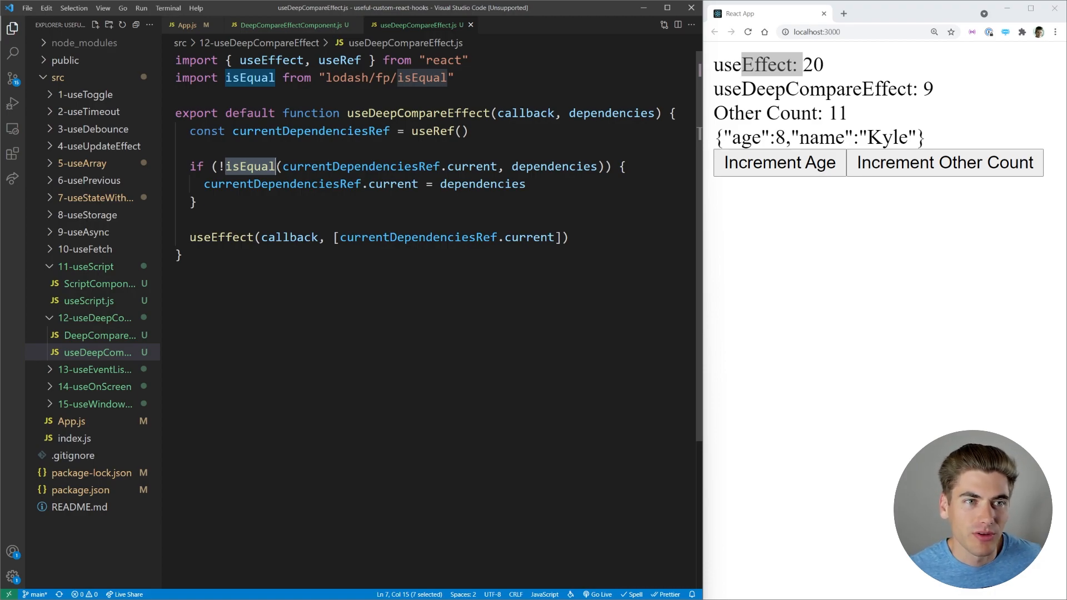
pyautogui.click(291, 26)
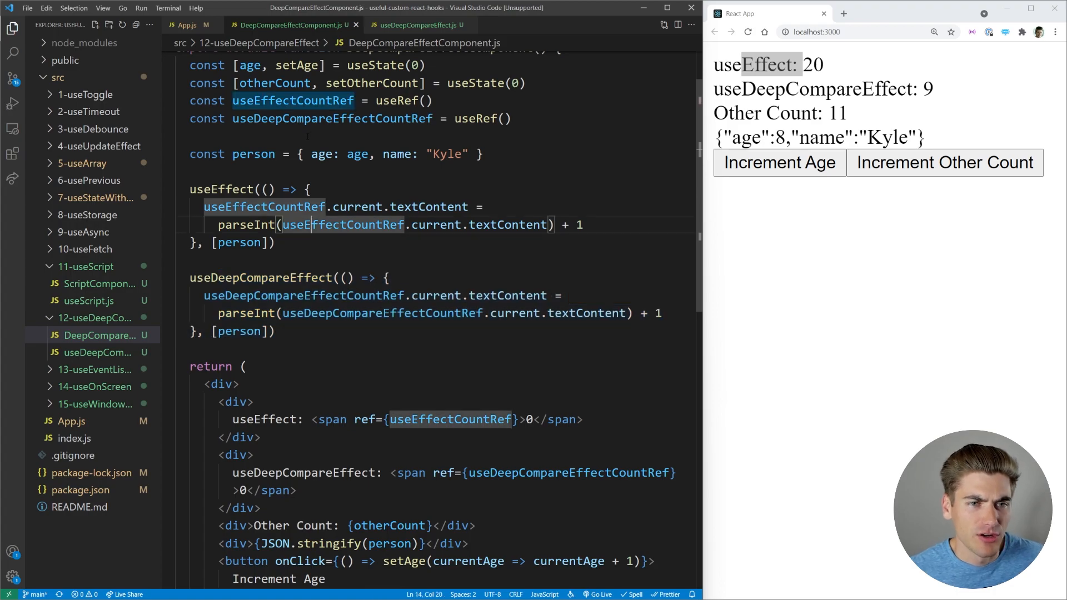
pyautogui.write('use')
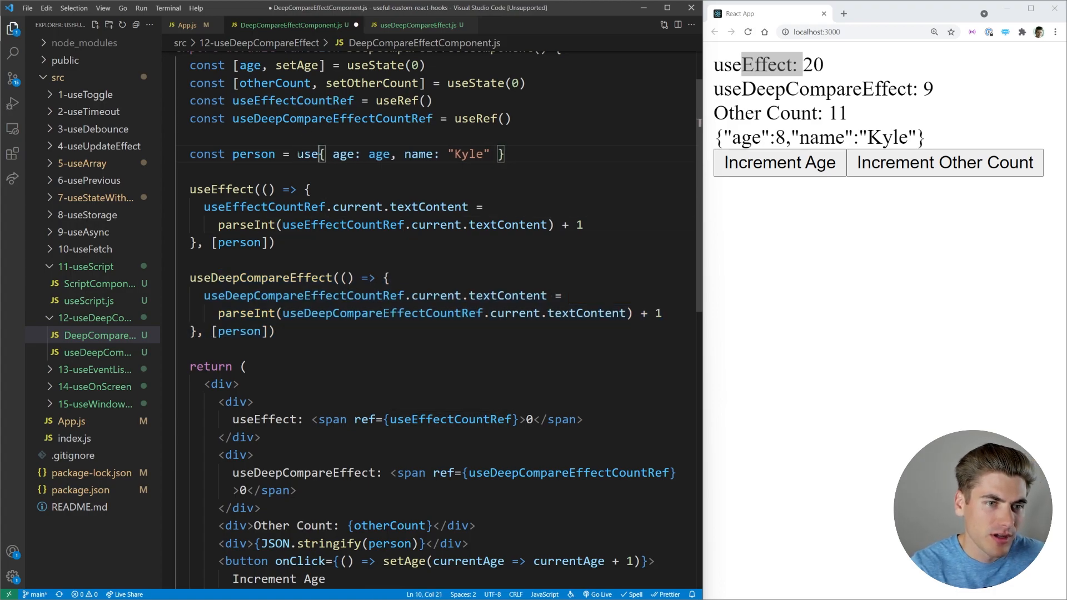
pyautogui.write('Memo(')
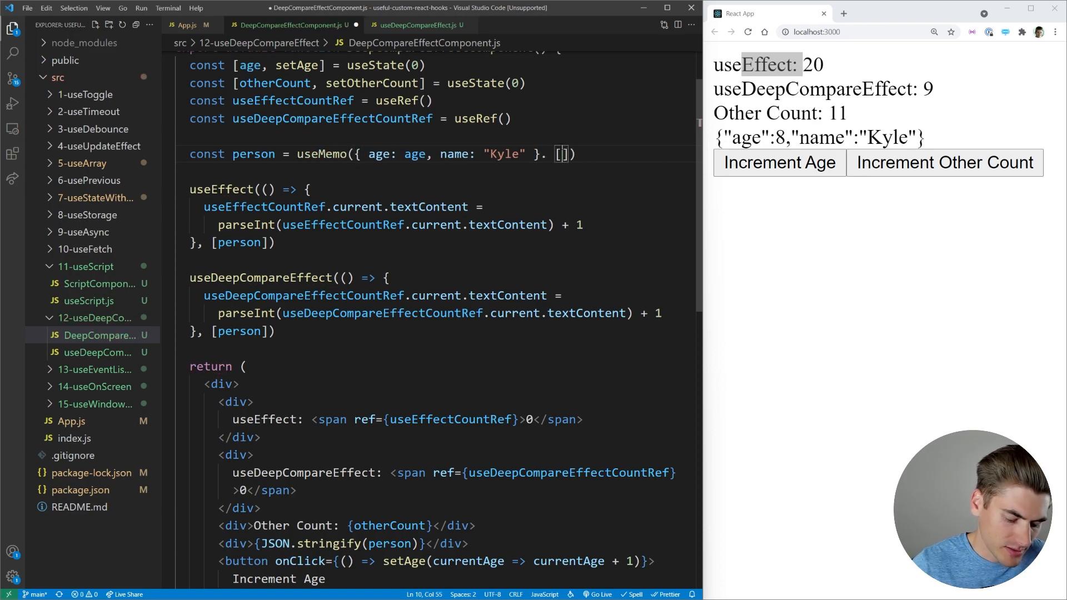
pyautogui.write('age')
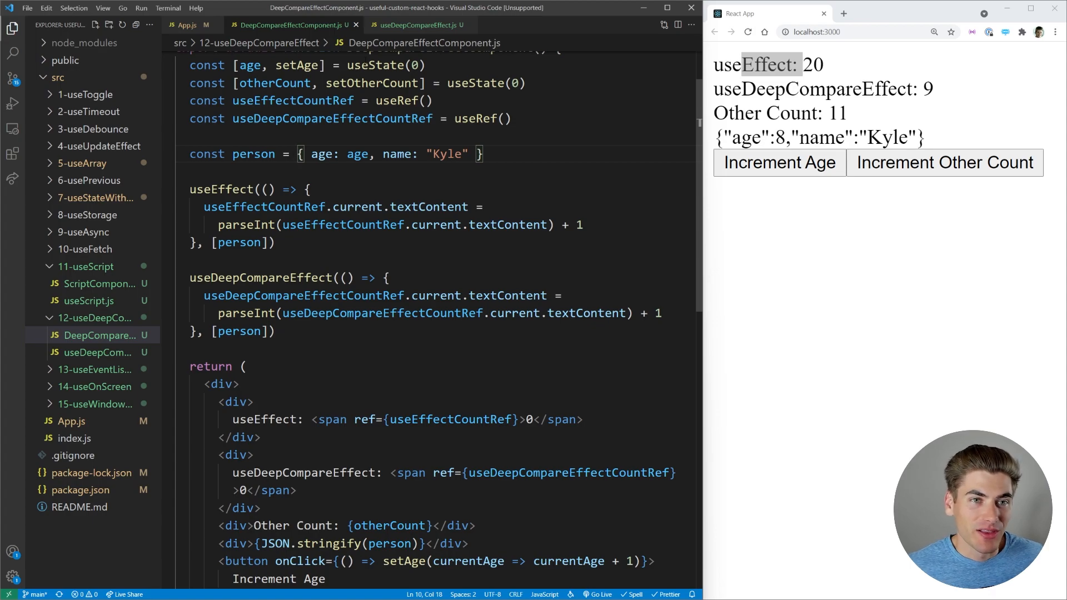
# - Switch App.js to render EventListenerComponent and press d, f, d so the page shows Last Key
pyautogui.click(188, 26)
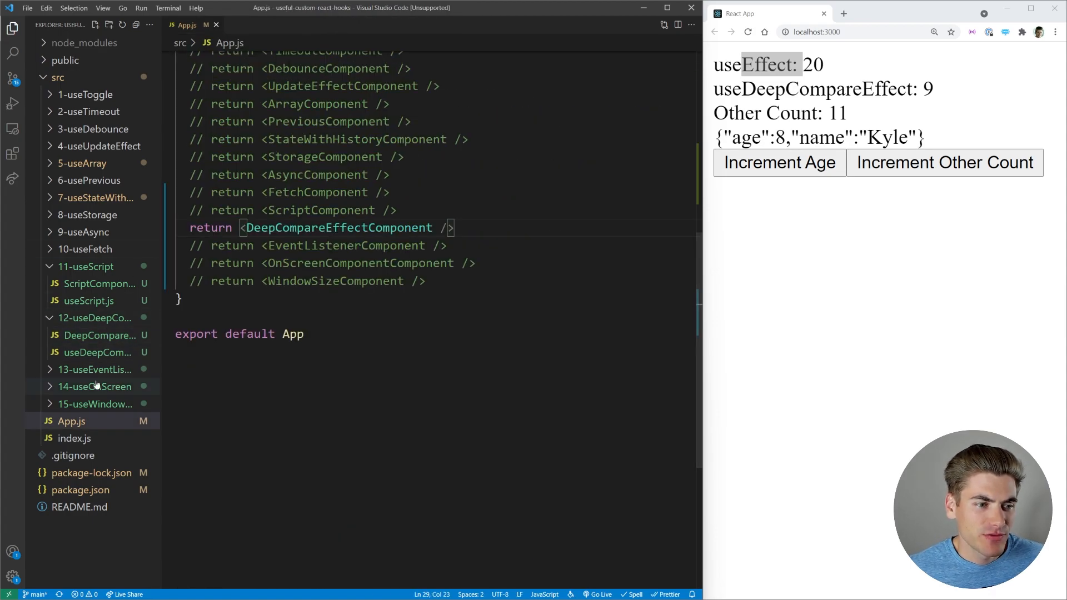
pyautogui.click(96, 369)
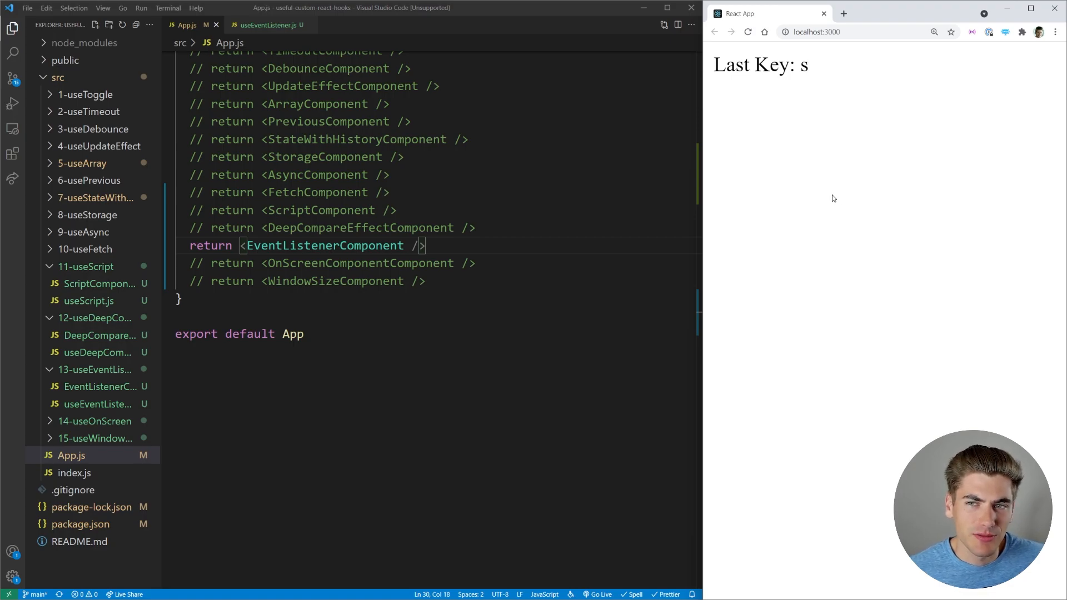
pyautogui.press('d')
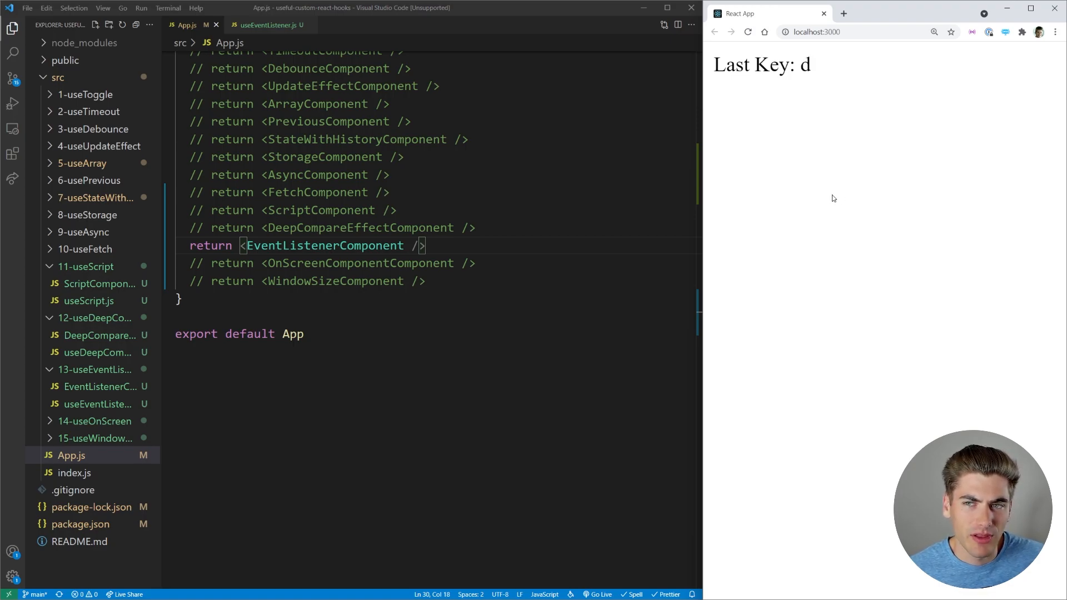
pyautogui.press('f')
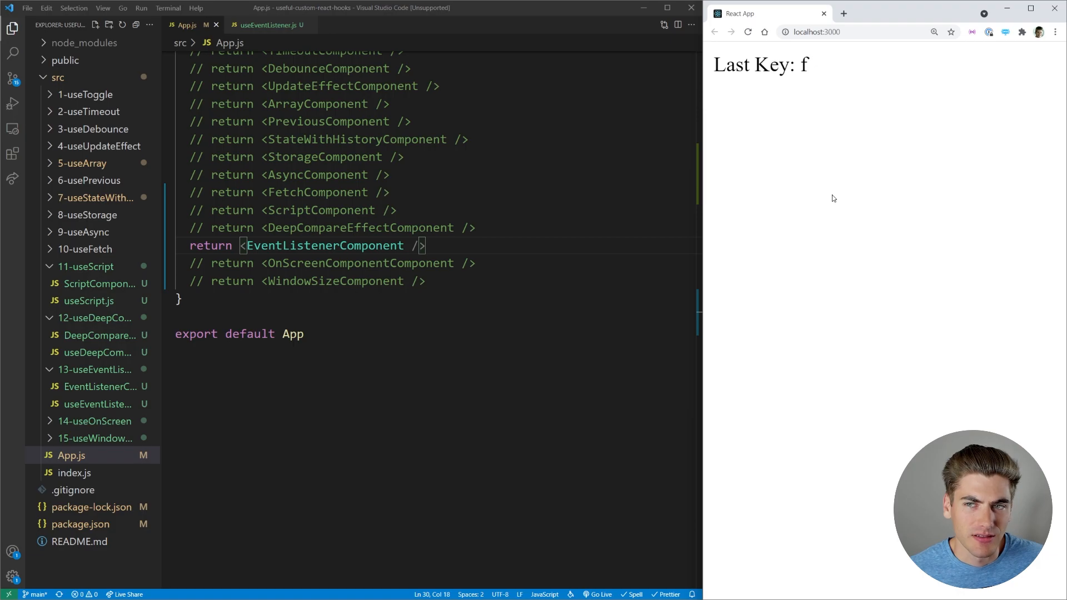
pyautogui.press('d')
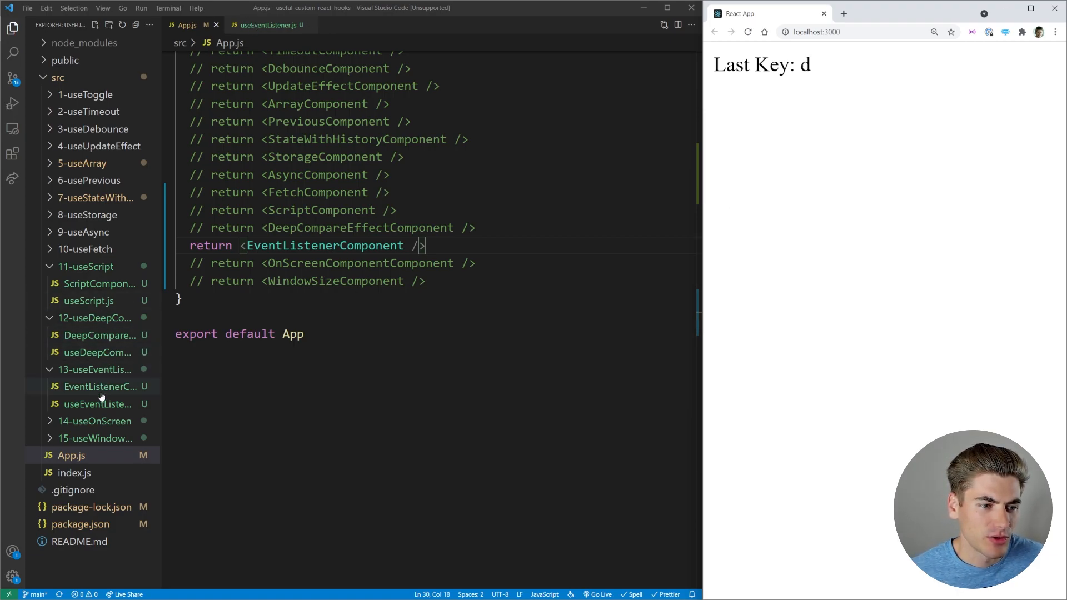
# - Review EventListenerComponent's setKey(e.key) handler and Last Key div, then view useEventListener.js
pyautogui.click(99, 387)
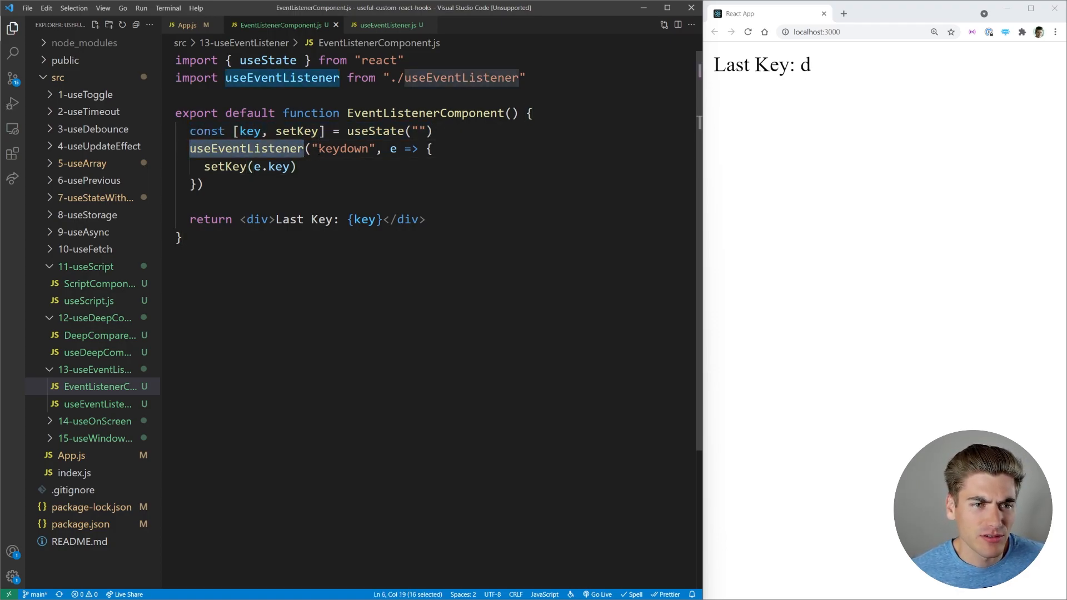
pyautogui.doubleClick(344, 148)
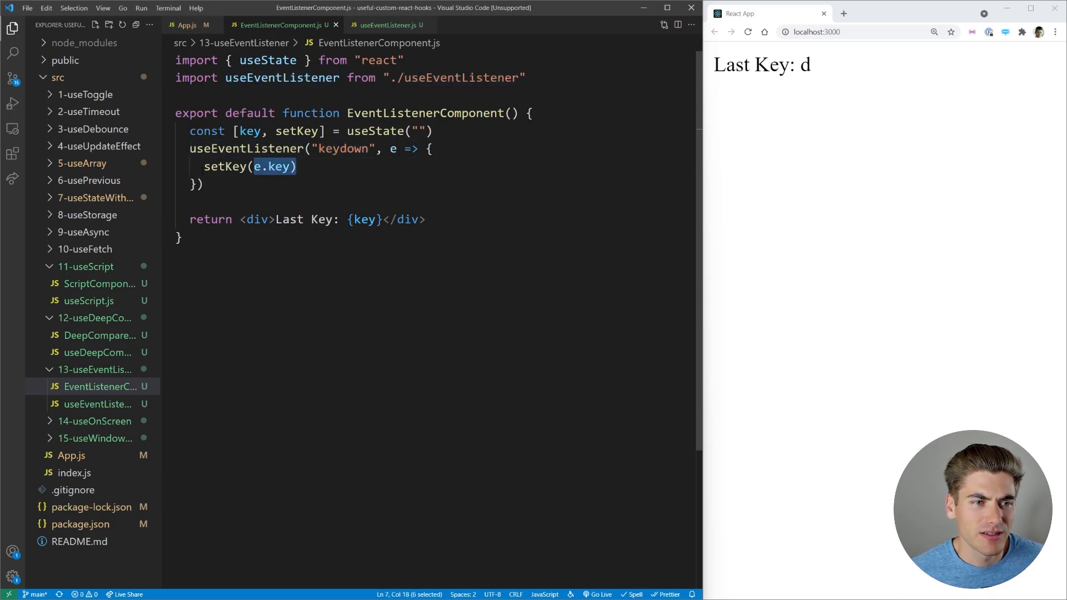
pyautogui.click(429, 219)
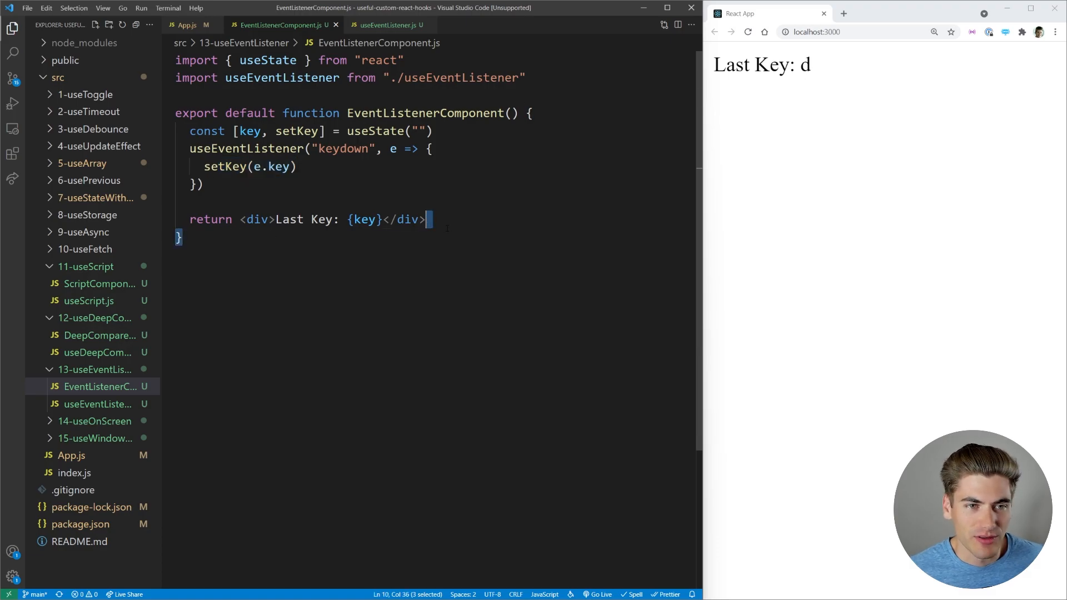
pyautogui.click(388, 26)
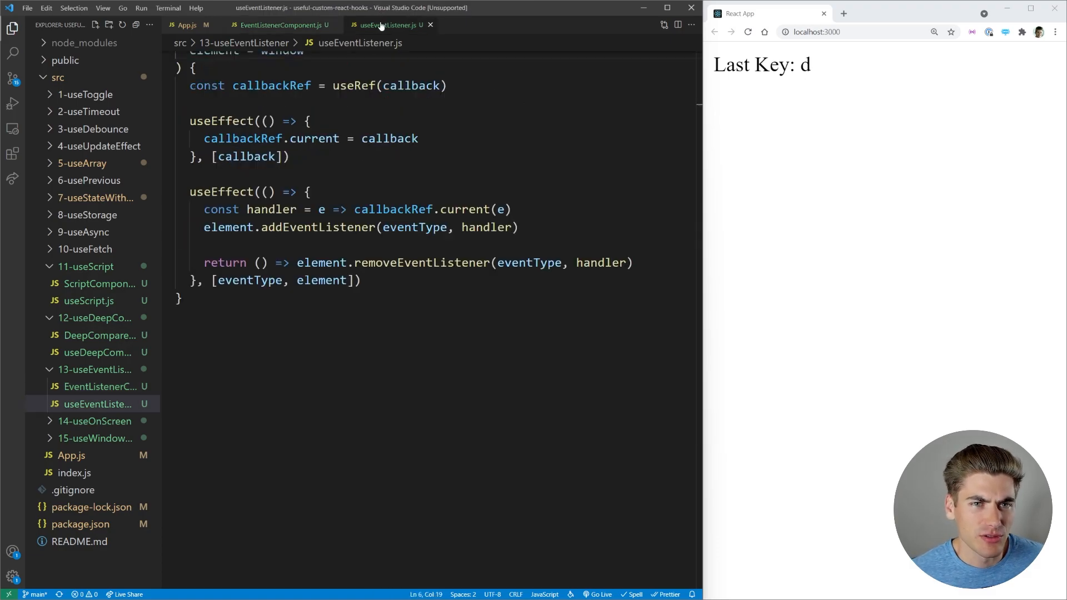
pyautogui.scroll(3)
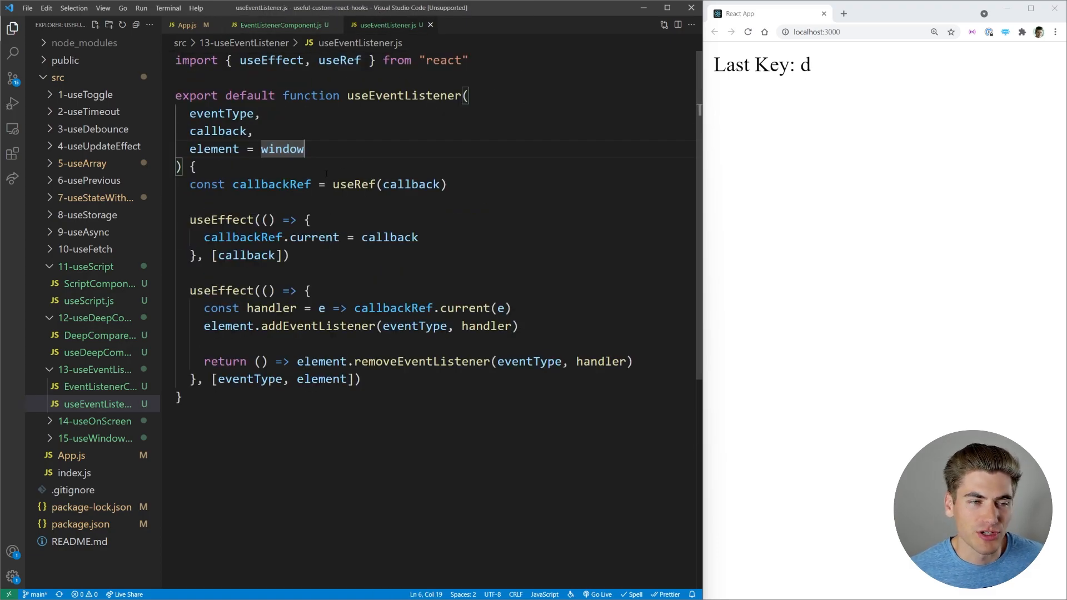
pyautogui.click(191, 131)
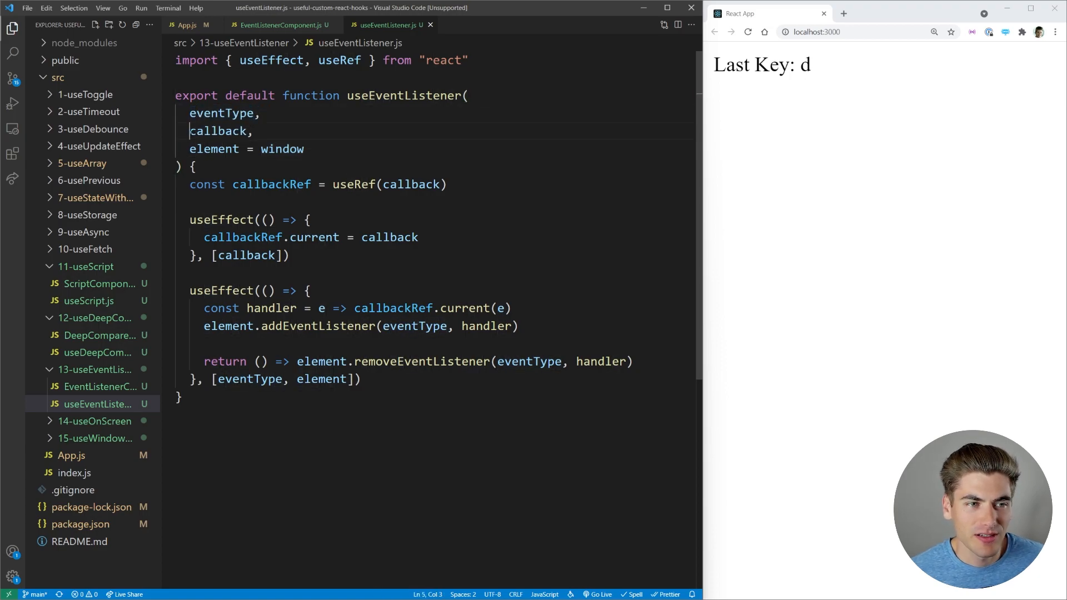
pyautogui.click(279, 25)
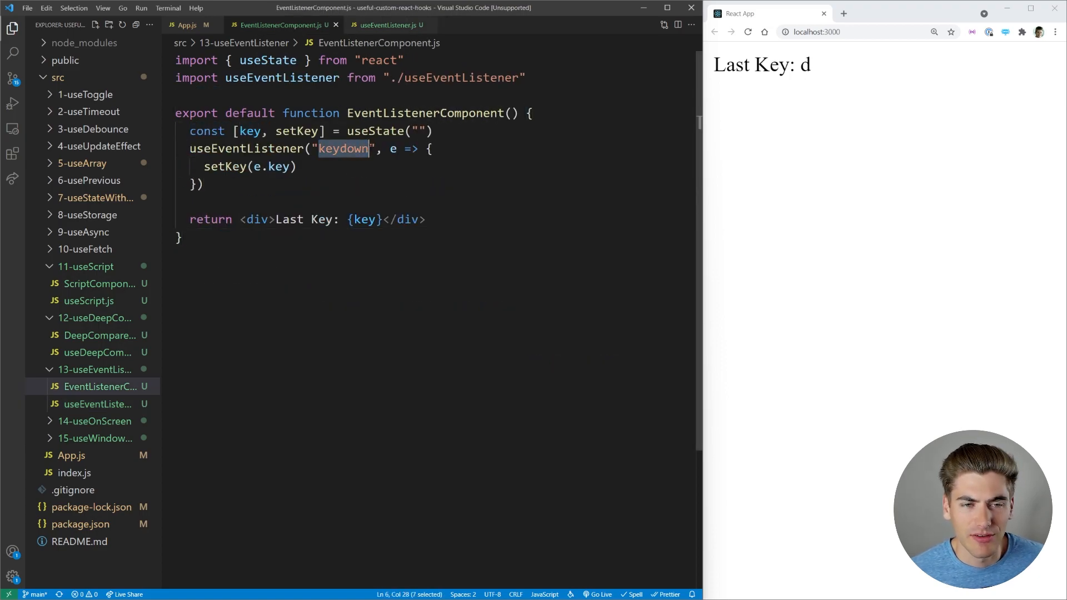
pyautogui.click(388, 26)
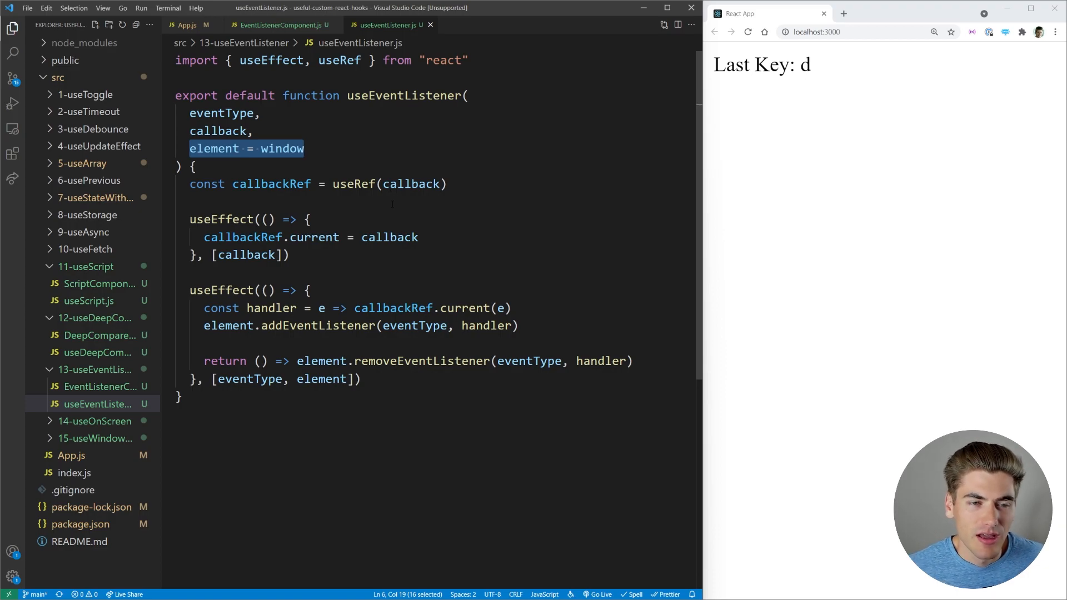
pyautogui.doubleClick(281, 148)
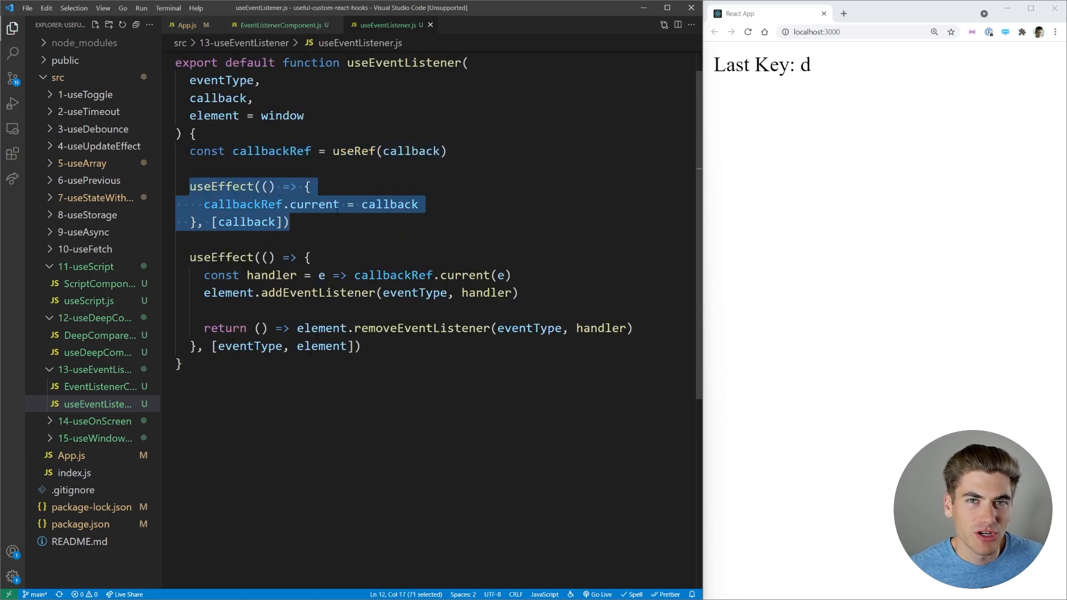
pyautogui.scroll(-3)
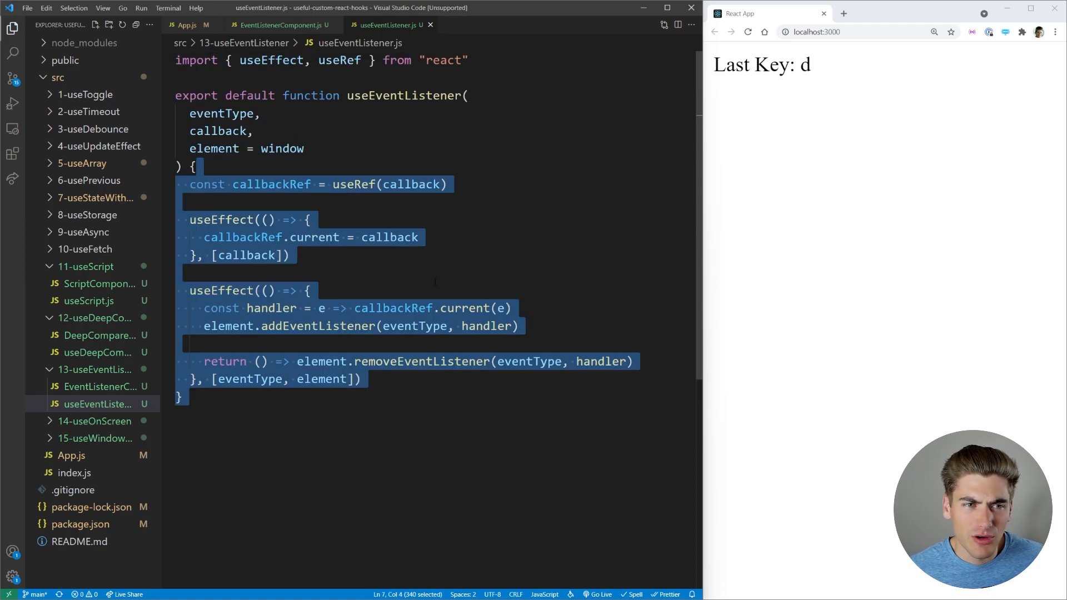
pyautogui.click(279, 25)
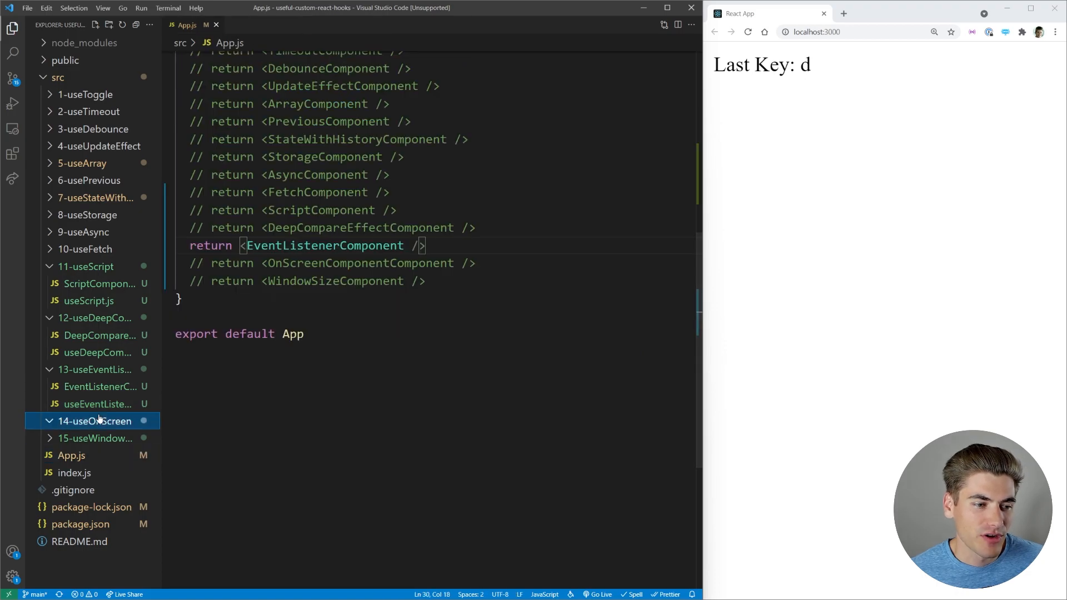
pyautogui.click(96, 420)
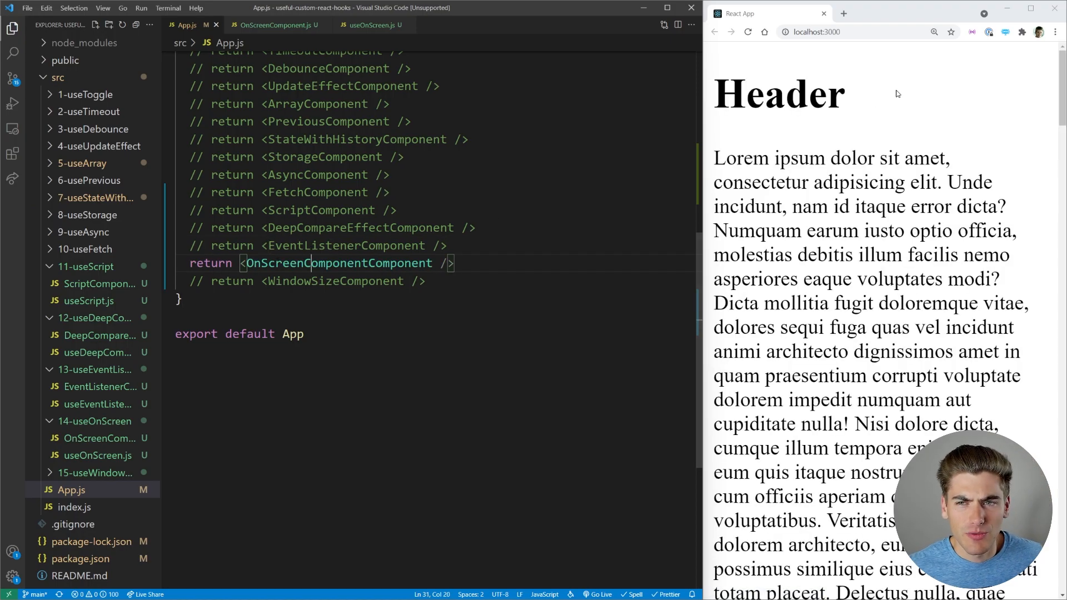
pyautogui.scroll(-3)
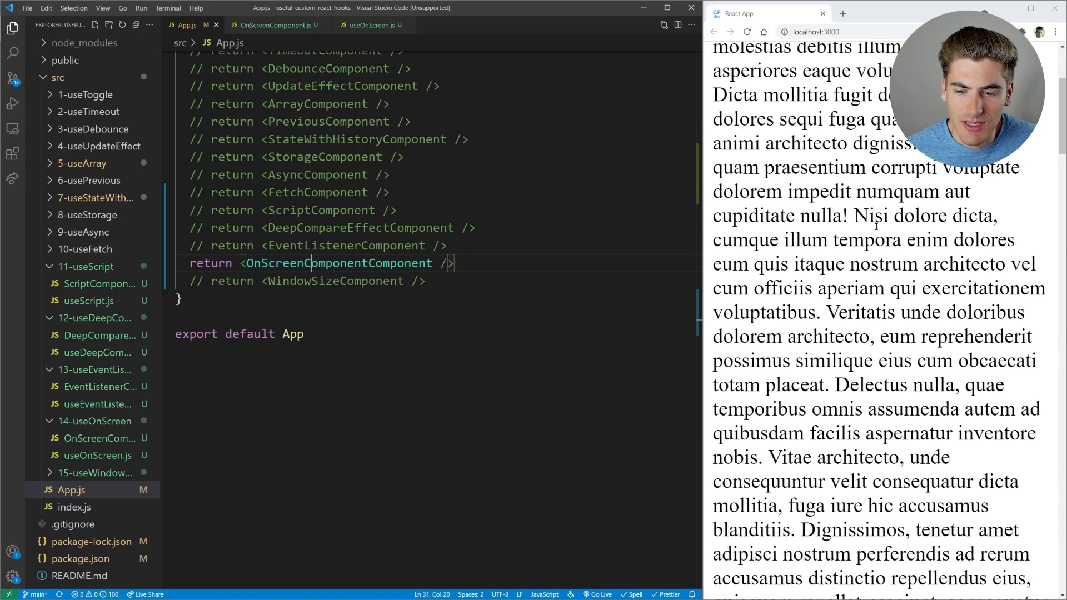
pyautogui.scroll(-3)
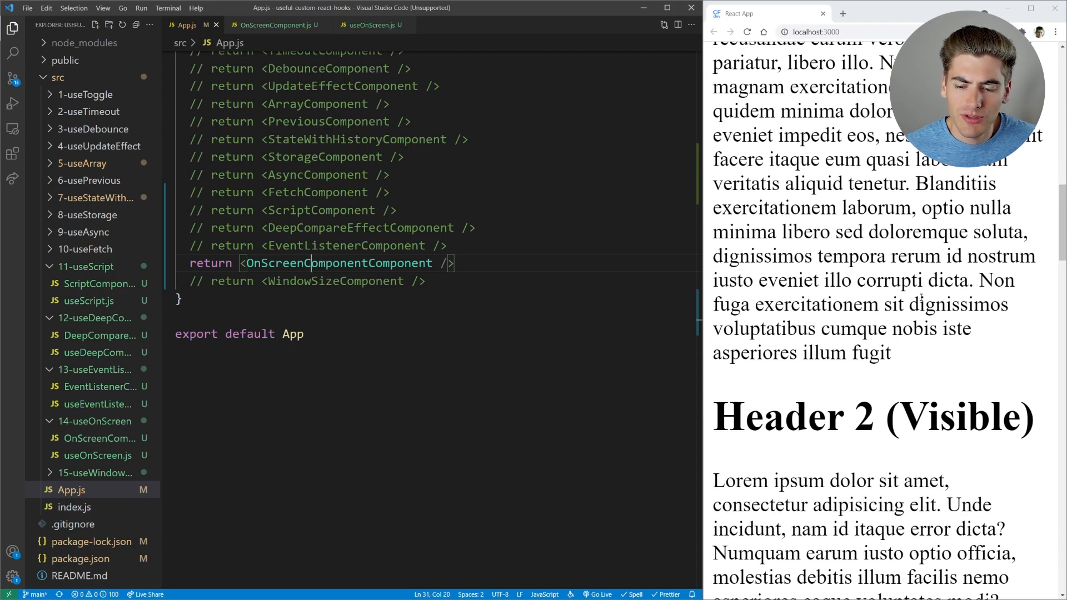
pyautogui.scroll(3)
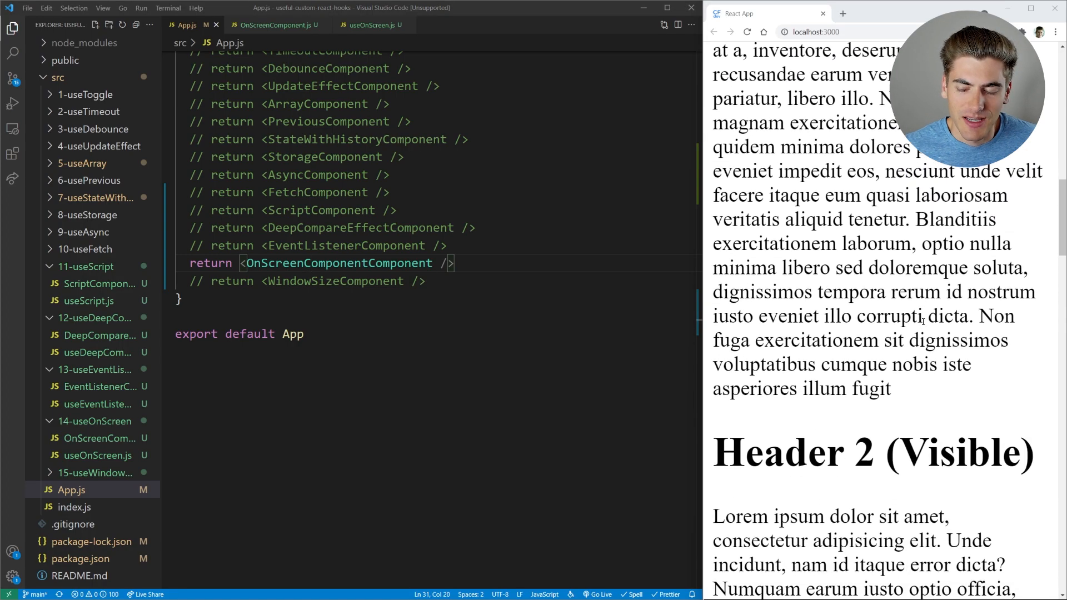
pyautogui.scroll(-3)
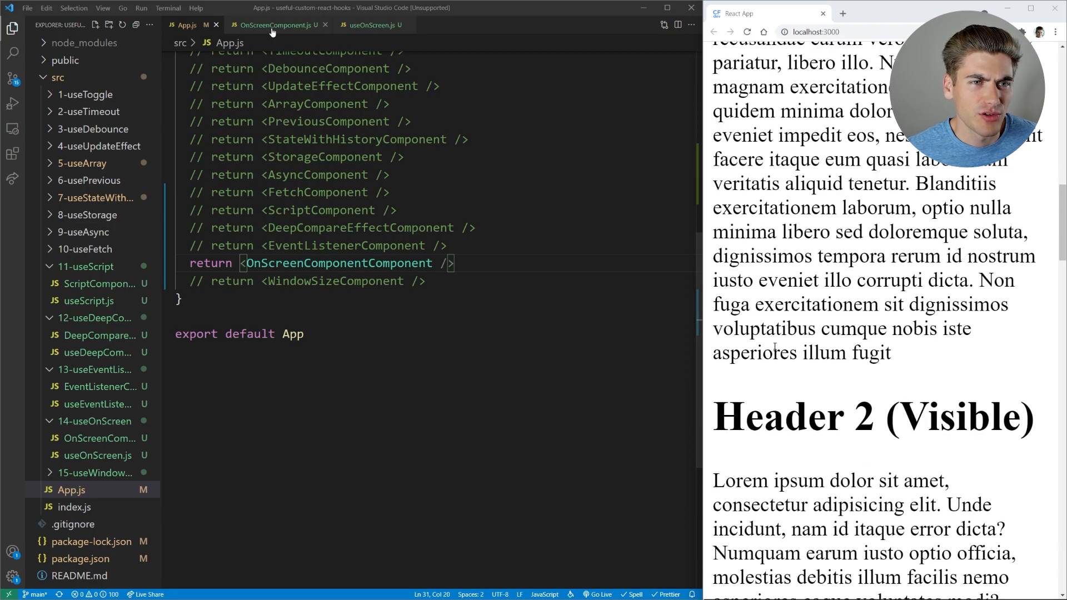
# - Change useOnScreen's rootMargin to -120px, then 0px, testing Header 2 visibility by scrolling, and restore -100px
pyautogui.click(279, 25)
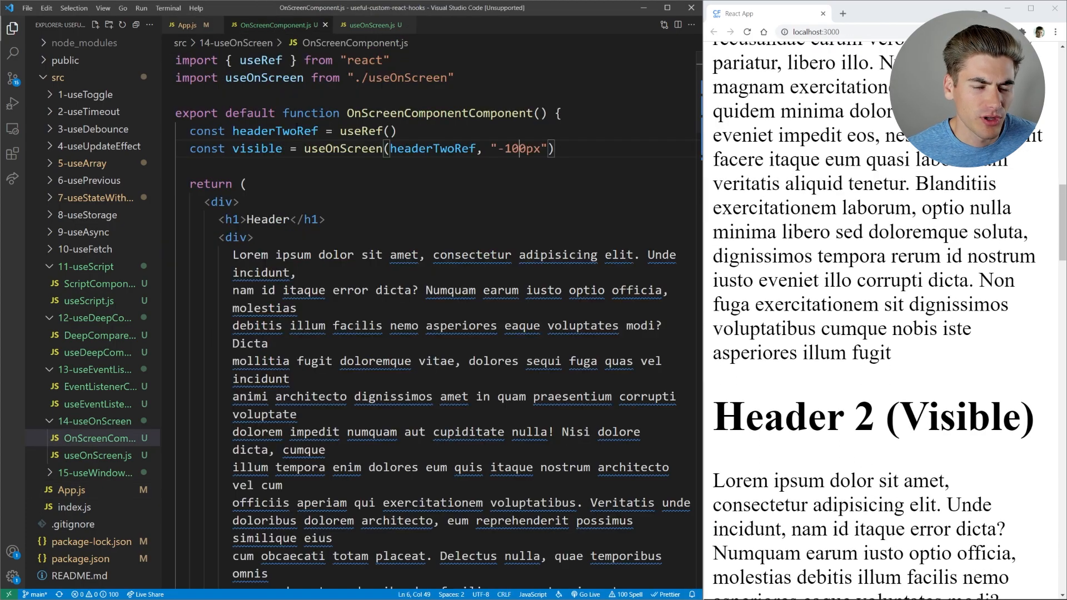
pyautogui.doubleClick(345, 149)
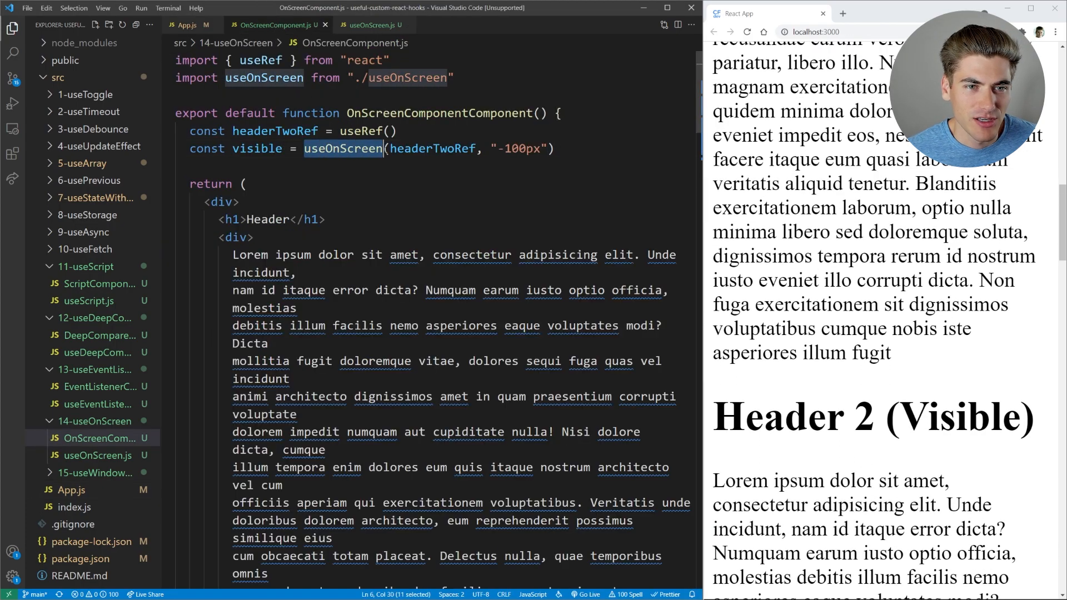
pyautogui.doubleClick(432, 148)
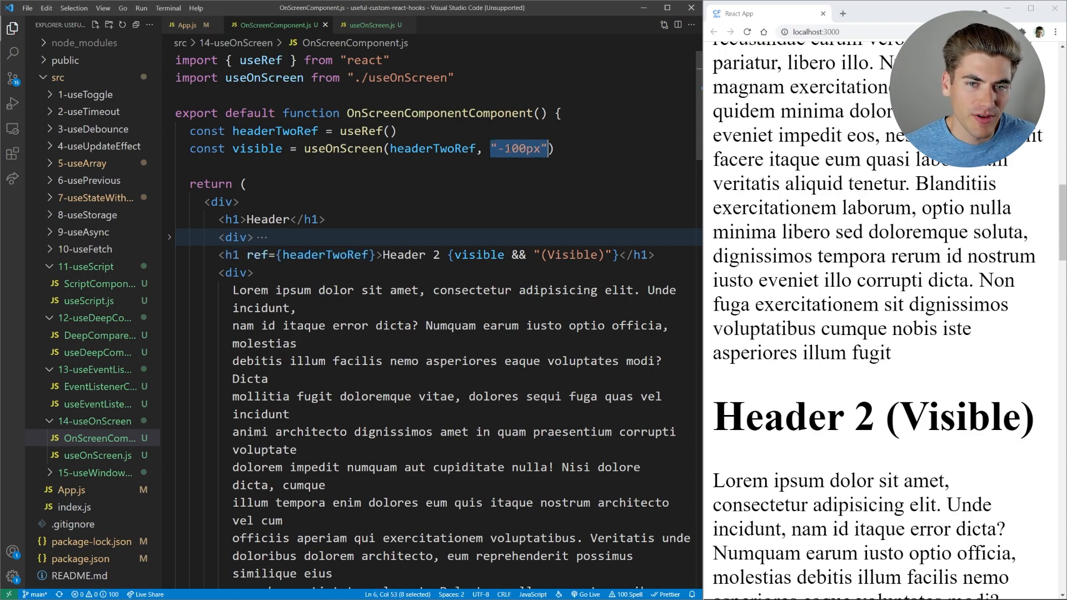
pyautogui.write('-120px')
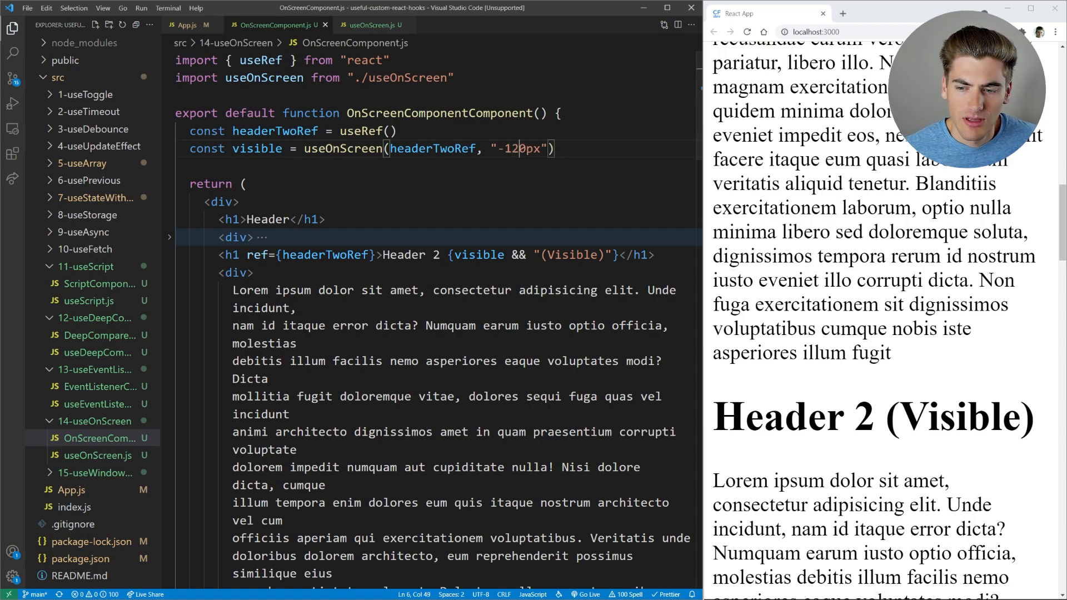
pyautogui.scroll(-3)
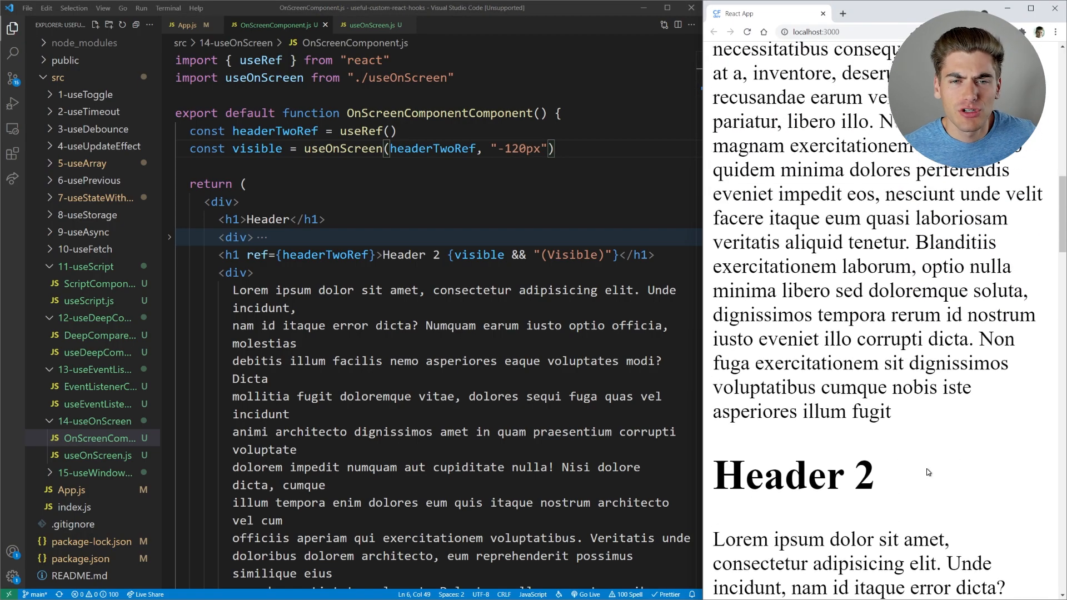
pyautogui.scroll(-3)
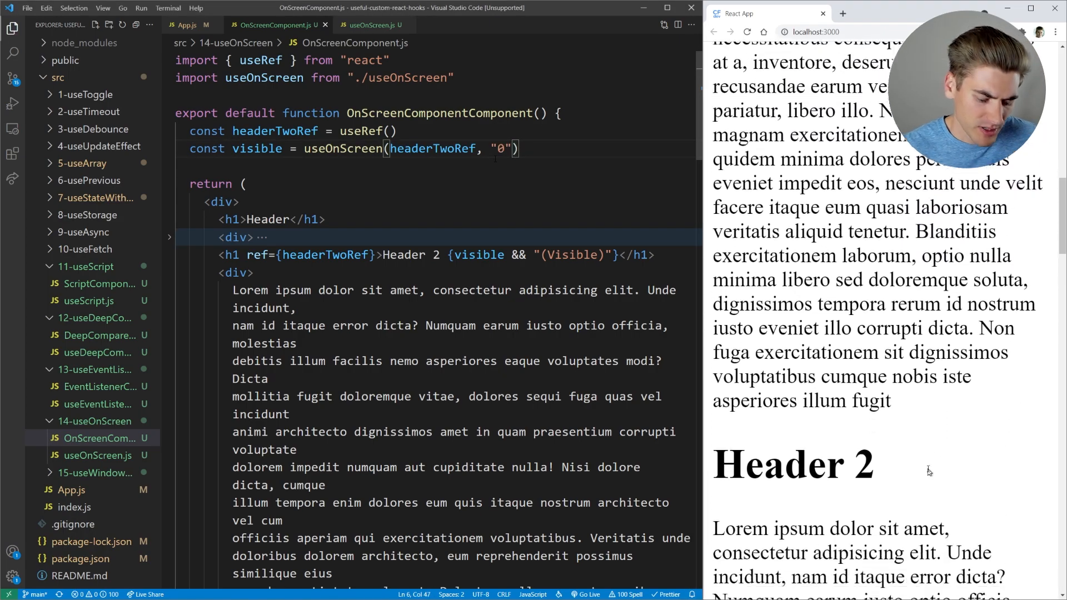
pyautogui.write('px')
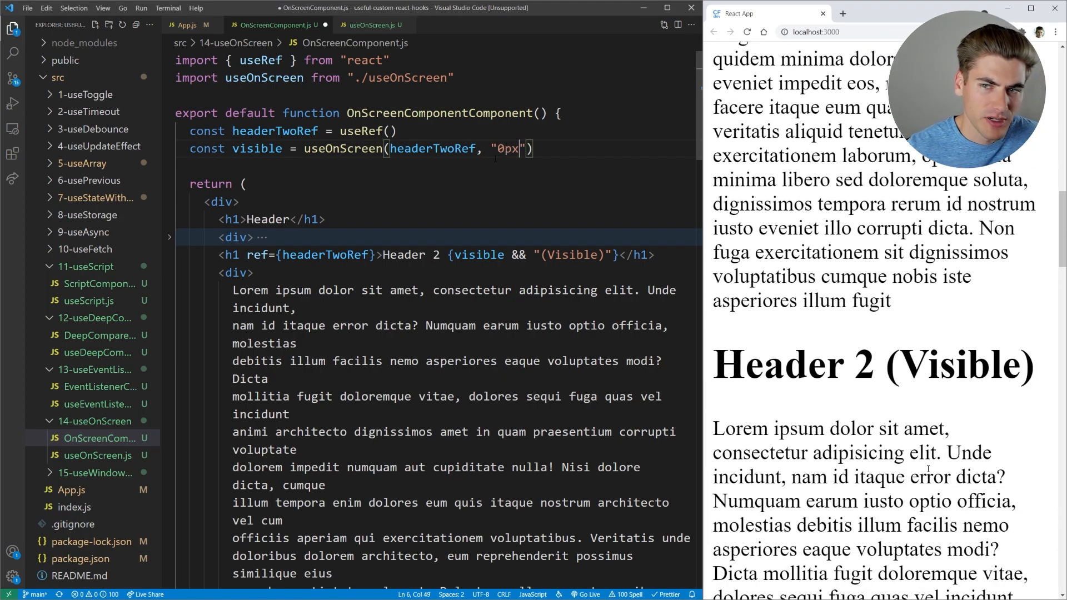
pyautogui.scroll(3)
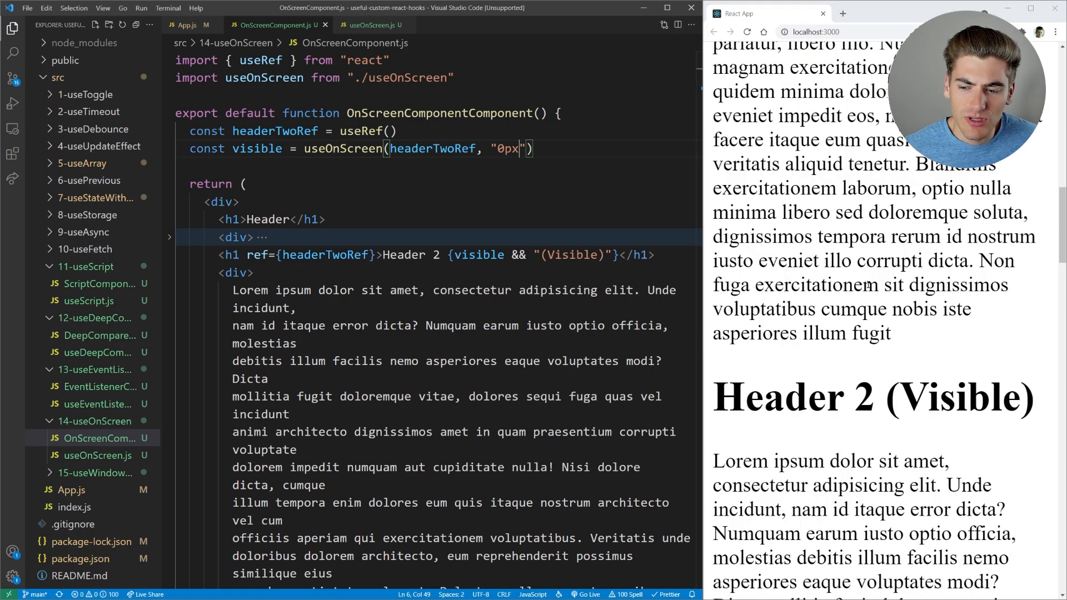
pyautogui.scroll(3)
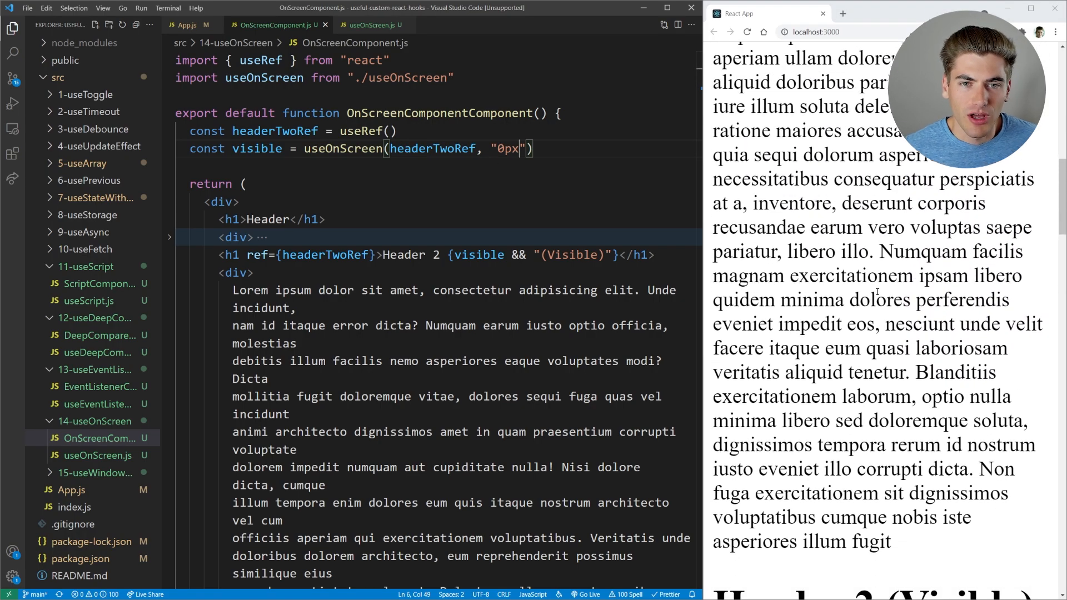
pyautogui.scroll(-3)
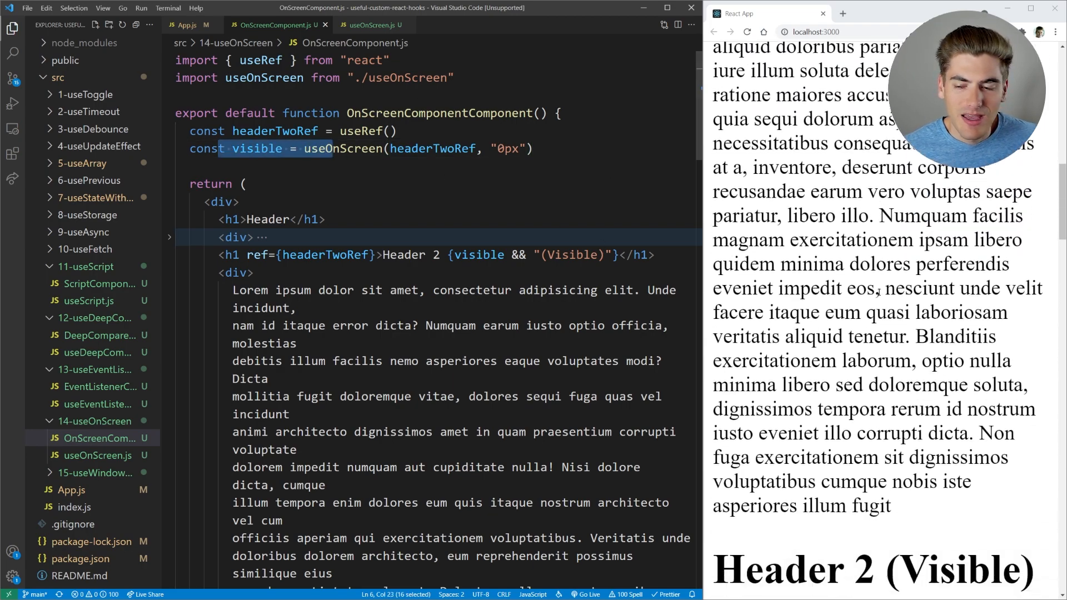
pyautogui.scroll(3)
pyautogui.write('-10')
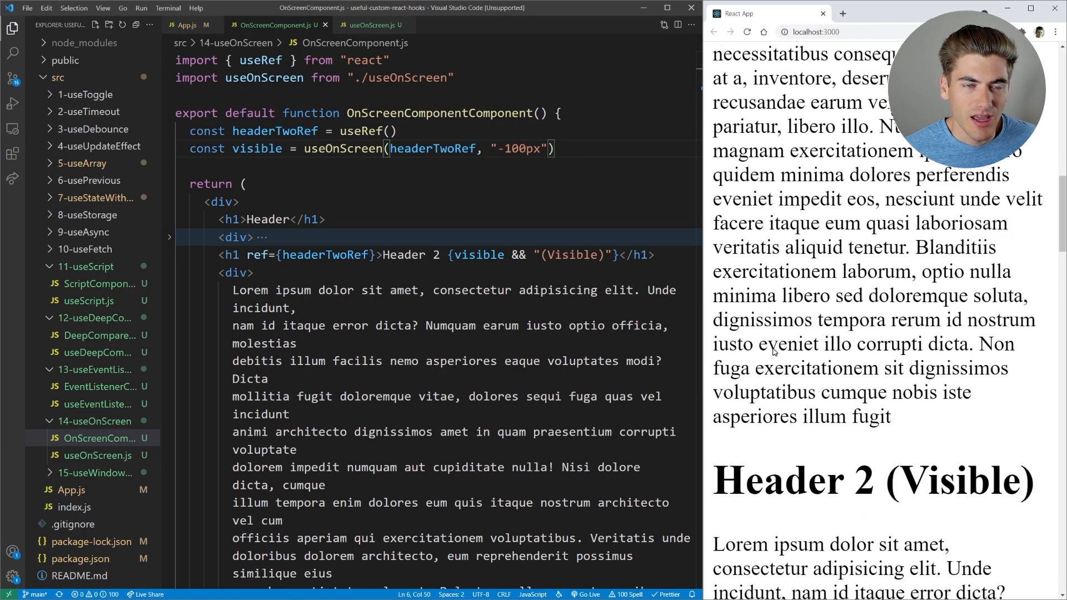
pyautogui.scroll(-3)
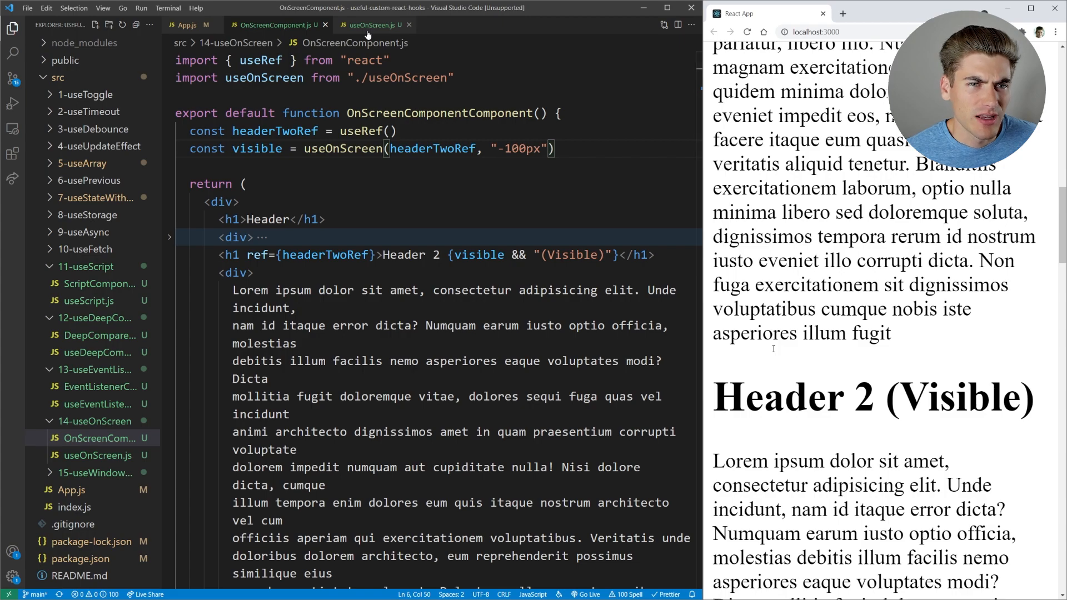
pyautogui.click(373, 26)
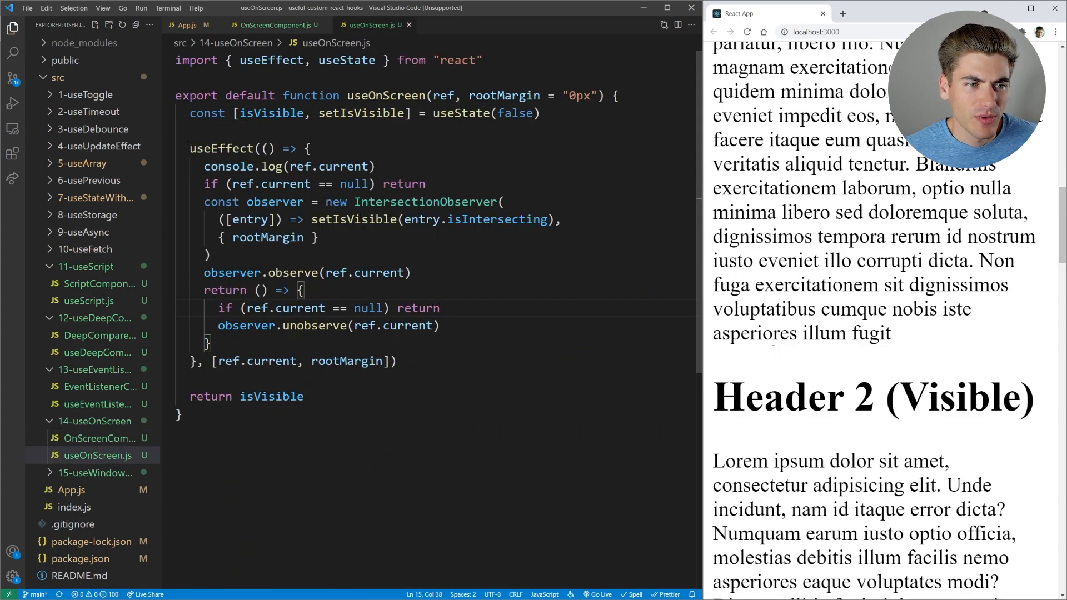
pyautogui.doubleClick(423, 201)
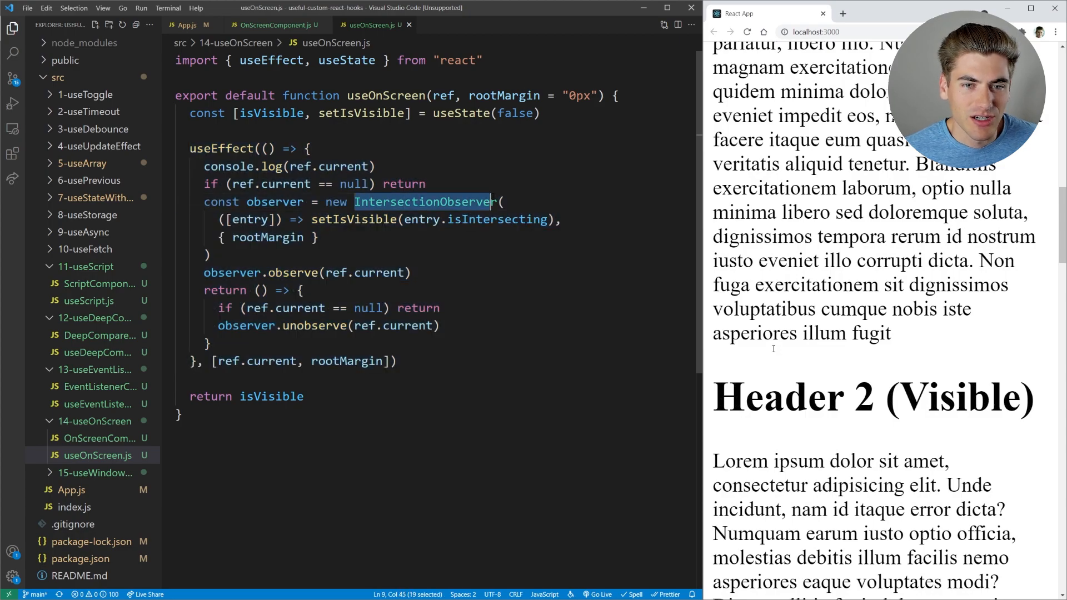
pyautogui.press('shift+Right')
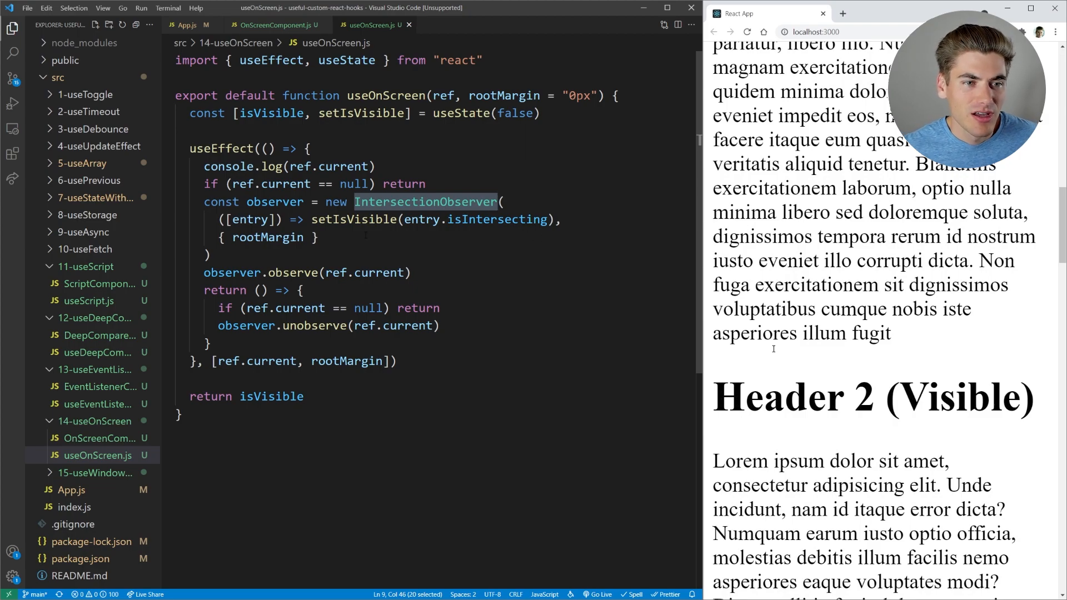
pyautogui.doubleClick(442, 96)
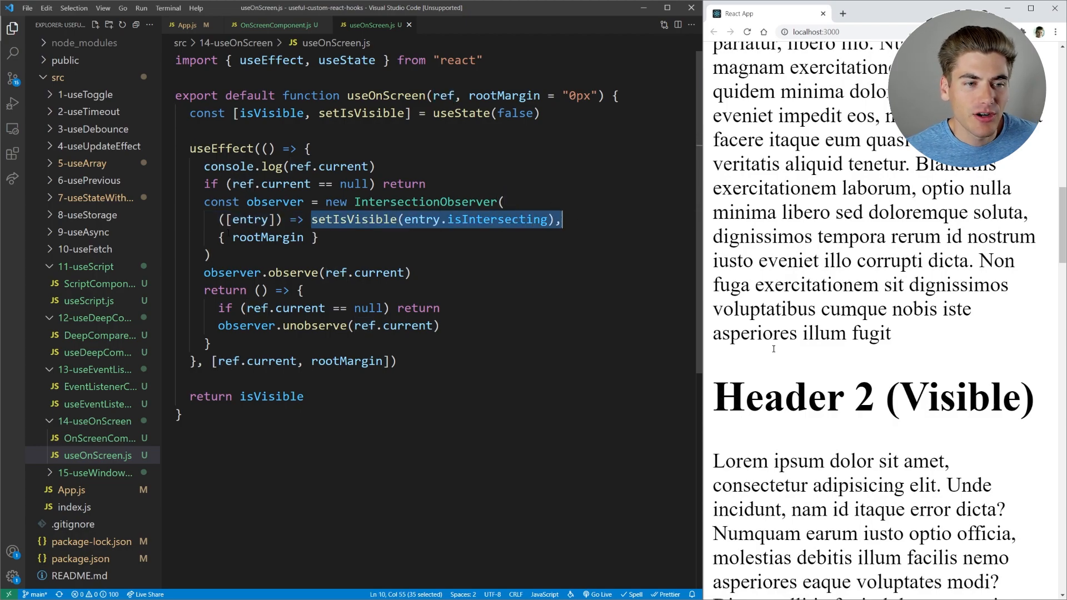
pyautogui.doubleClick(268, 237)
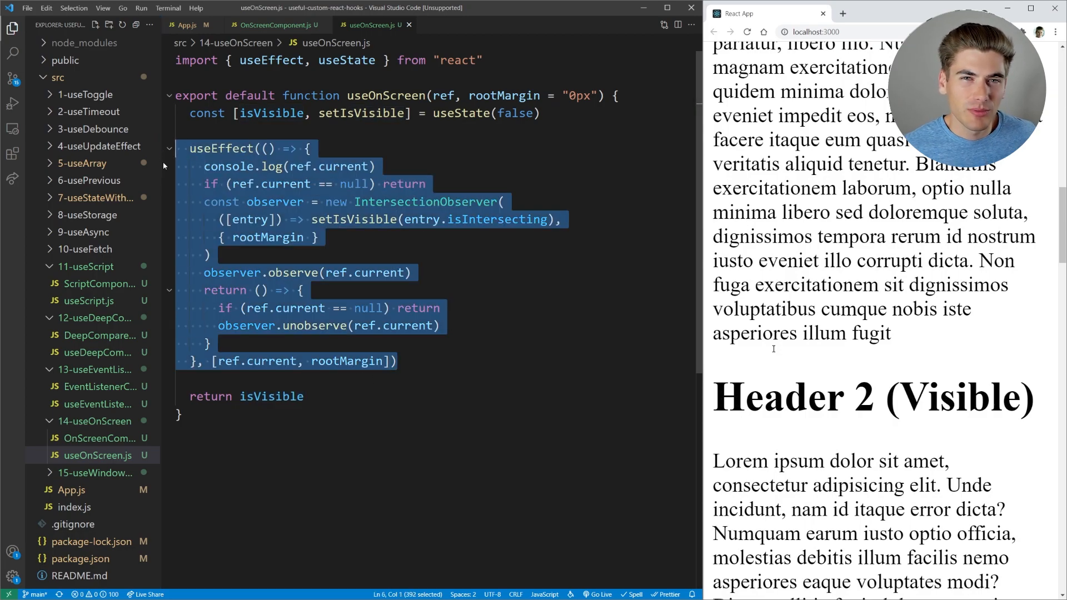
pyautogui.click(275, 25)
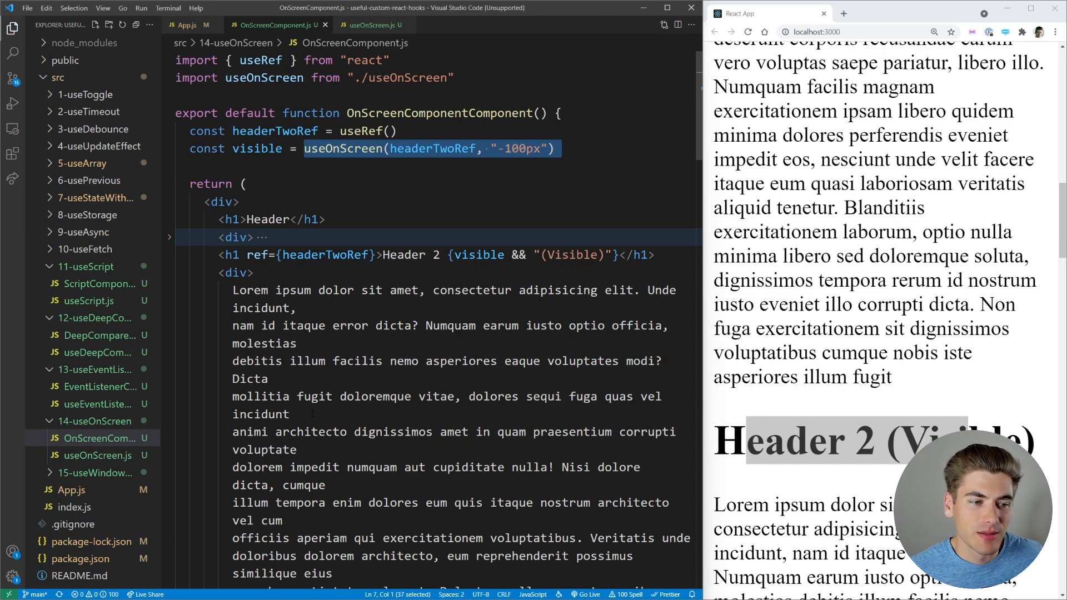
pyautogui.moveTo(95, 474)
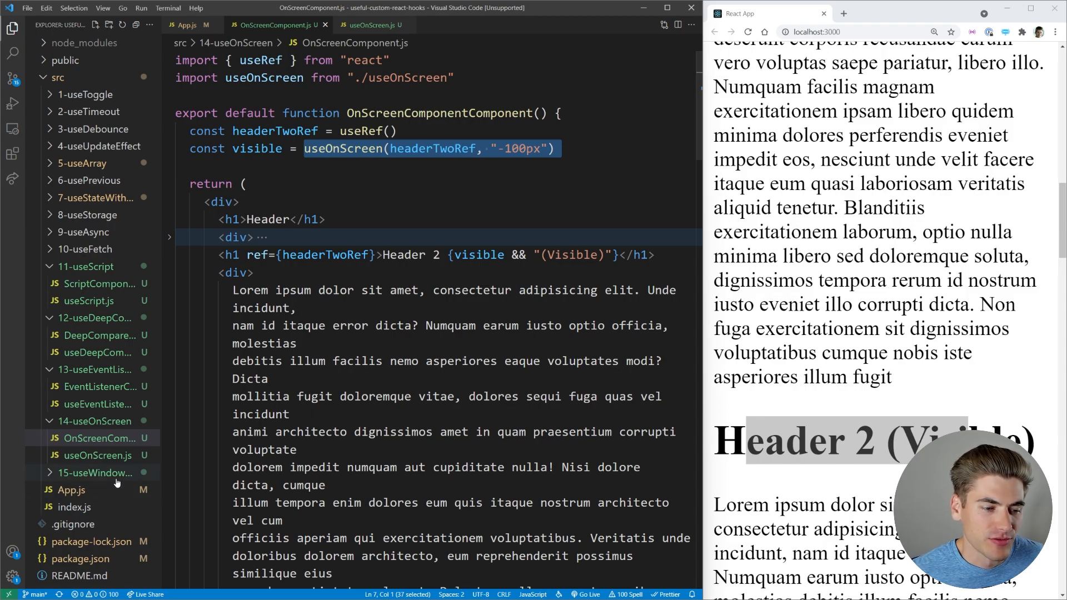
# - Switch App.js to return <WindowSizeComponent />, view WindowSizeComponent.js, then useWindowSize.js's useEventListener call
pyautogui.click(97, 507)
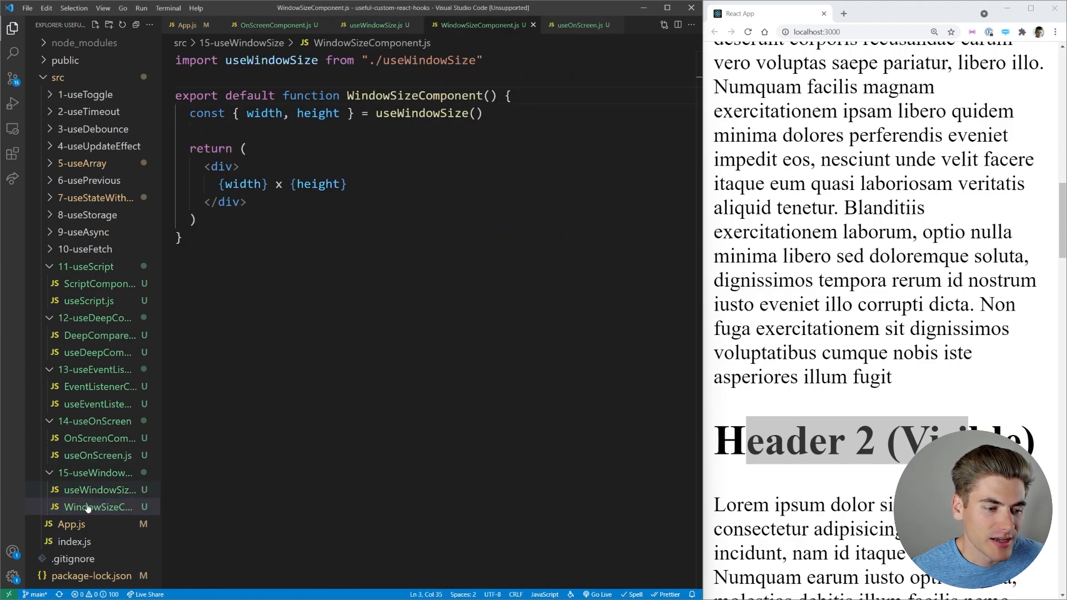
pyautogui.click(183, 25)
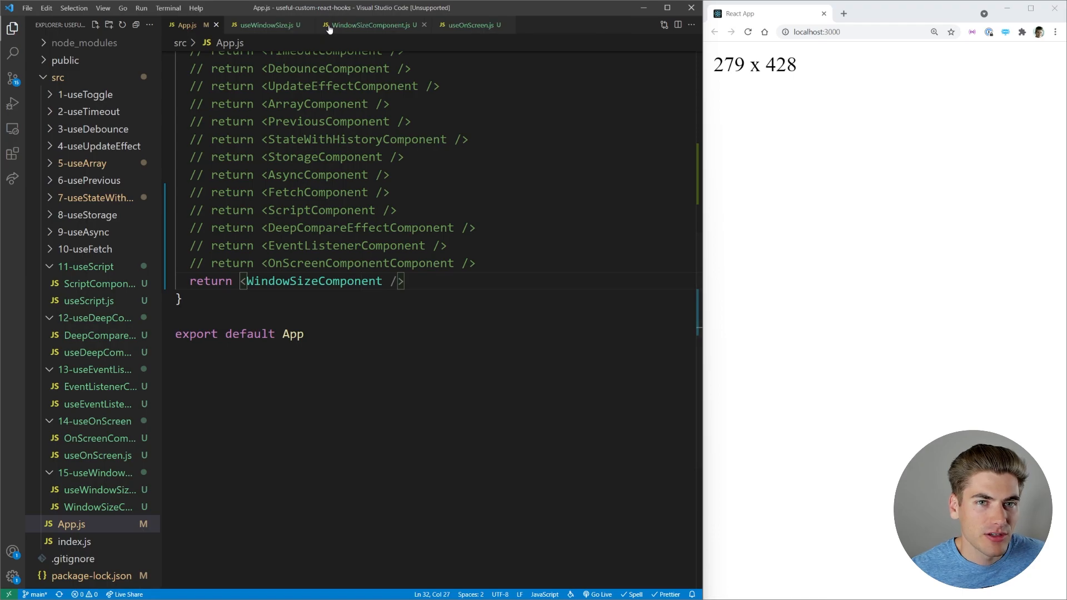
pyautogui.click(499, 26)
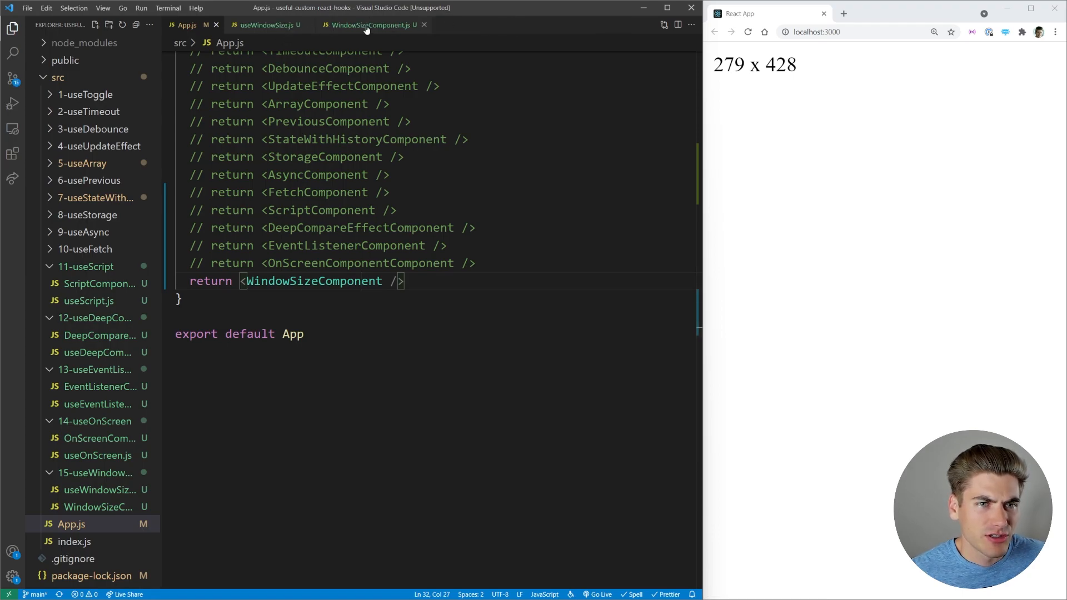
pyautogui.click(372, 24)
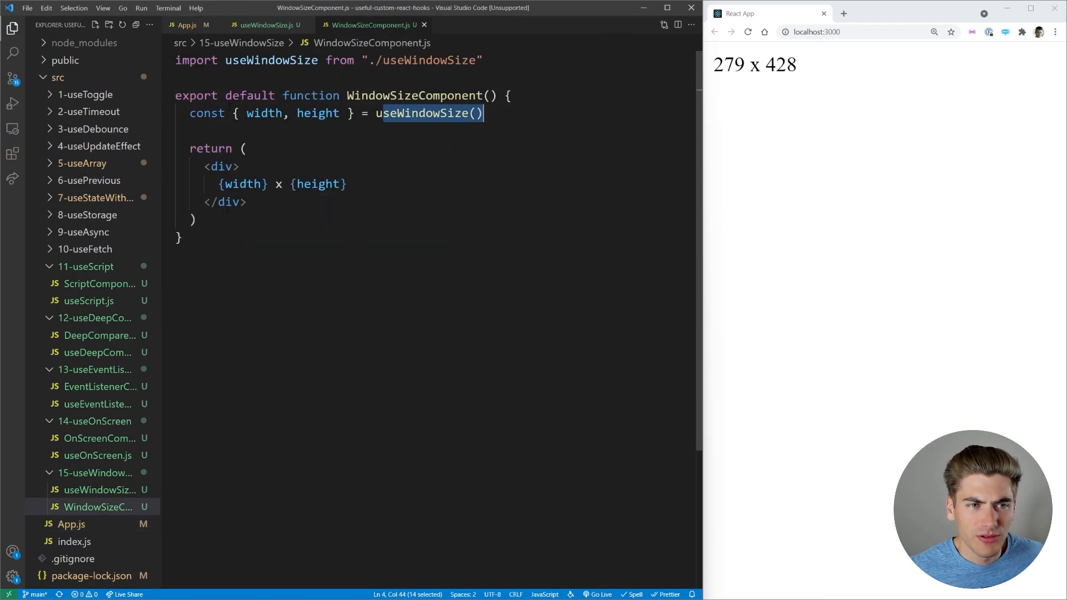
pyautogui.click(321, 183)
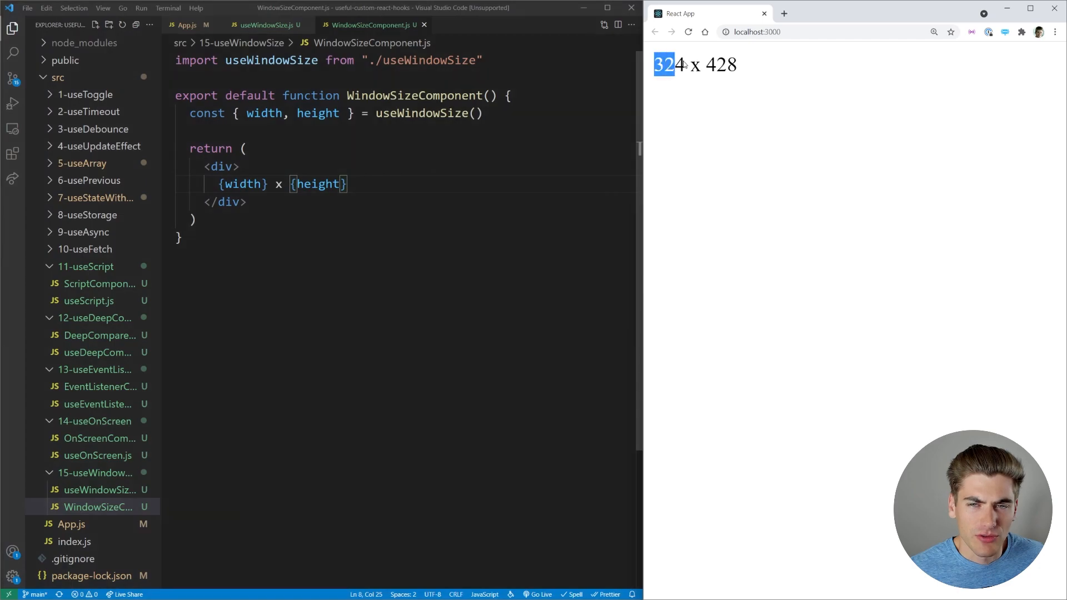
pyautogui.click(265, 25)
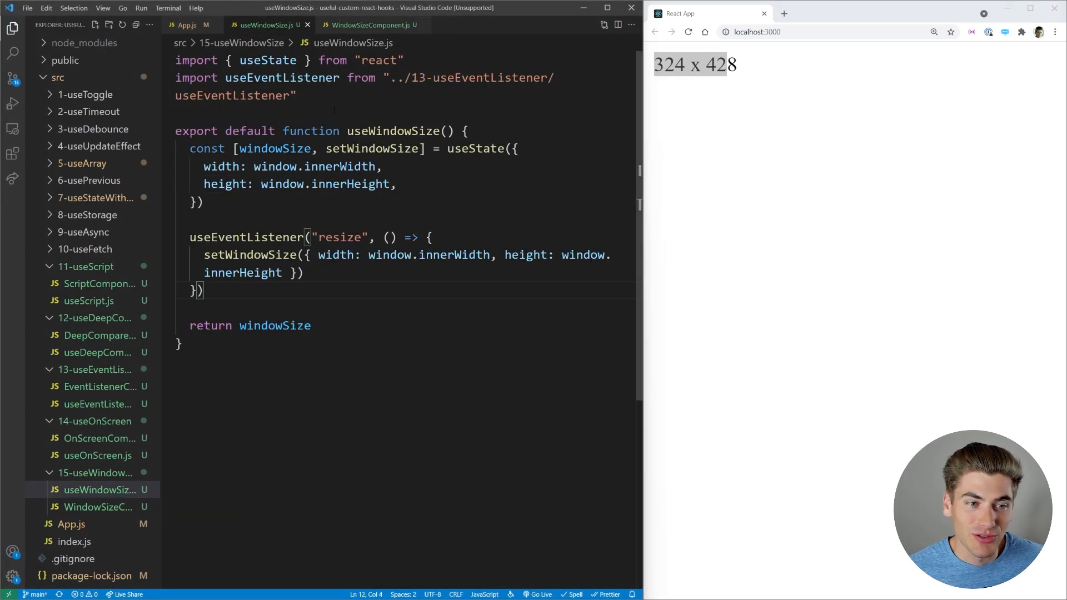
pyautogui.doubleClick(243, 237)
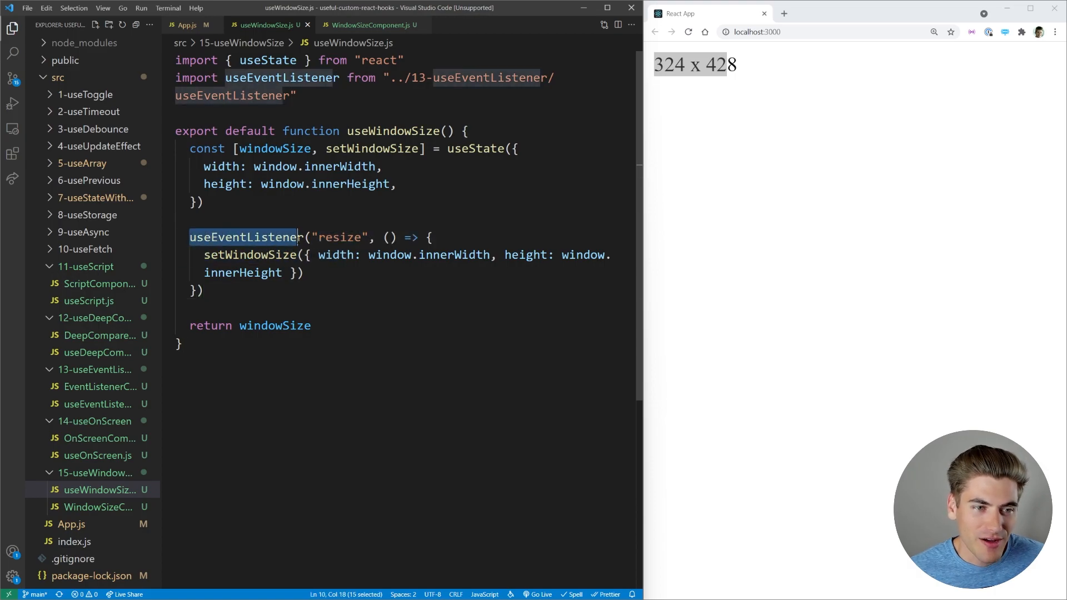